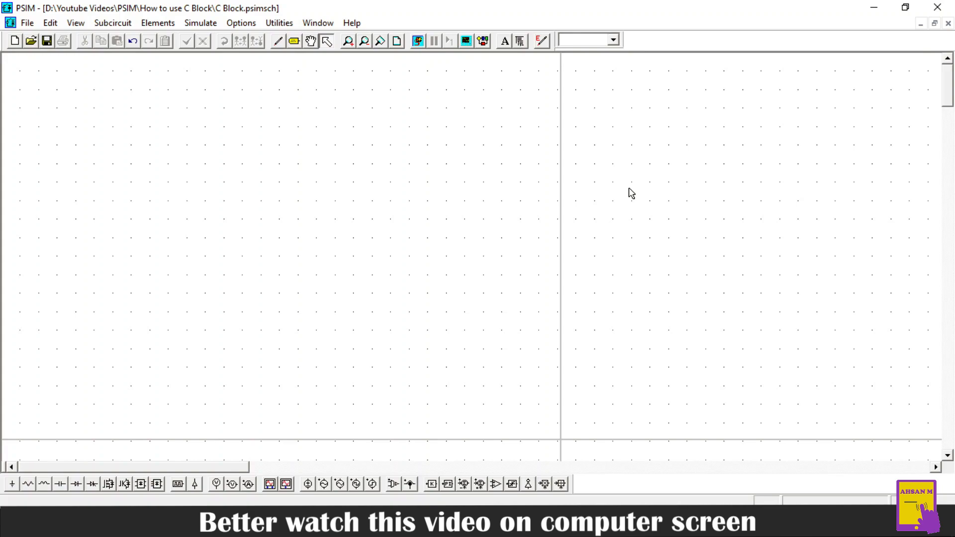
mouse_move(512, 210)
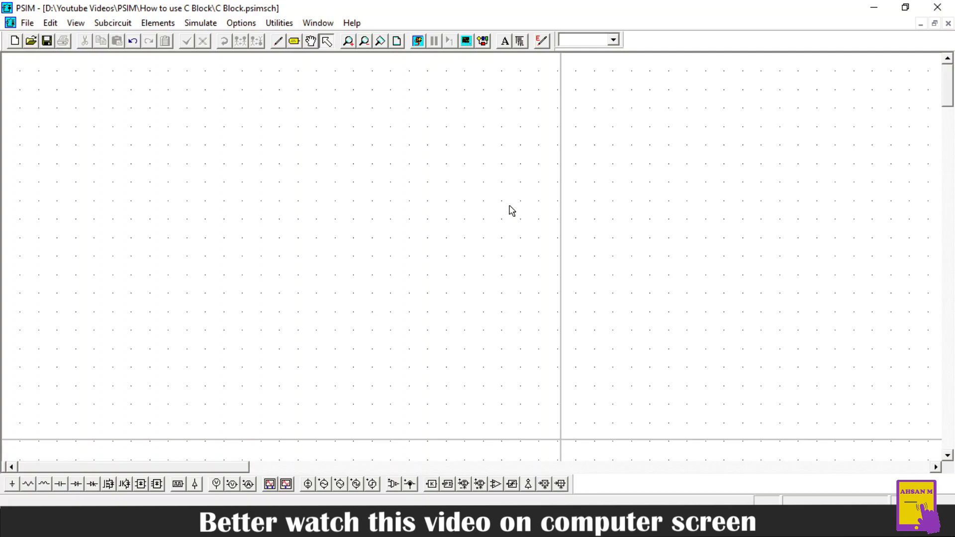
mouse_move(518, 127)
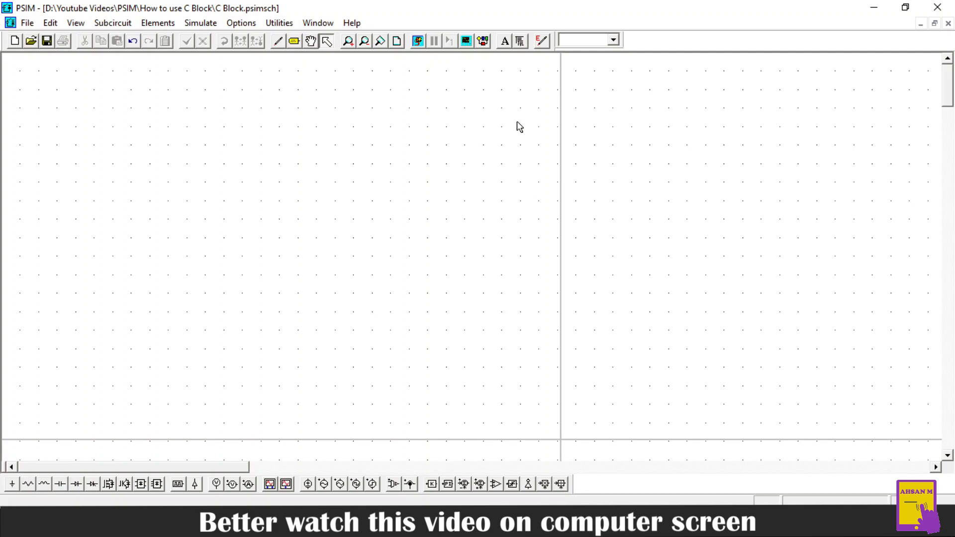
mouse_move(519, 41)
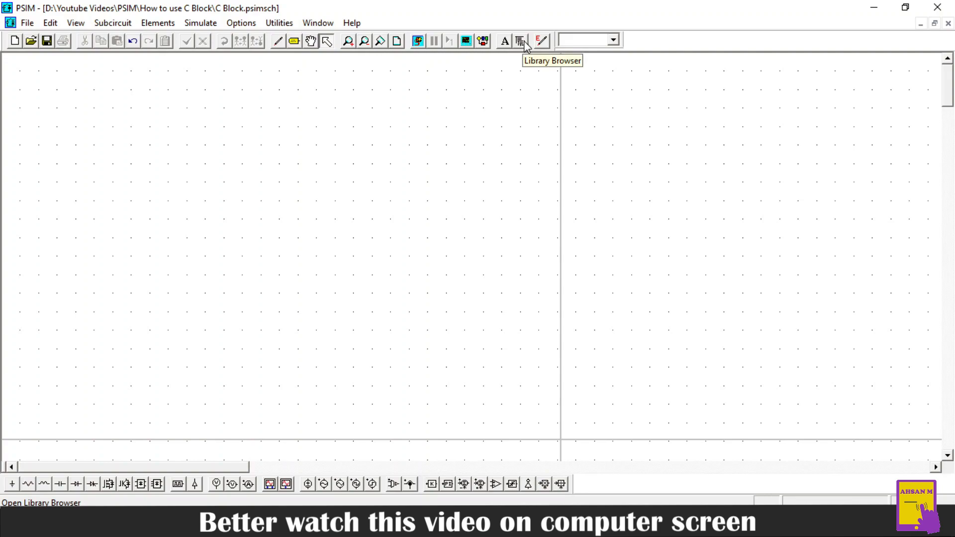
Place a C Block from the Library Browser's Other > Function Blocks onto the schematic.
click(519, 40)
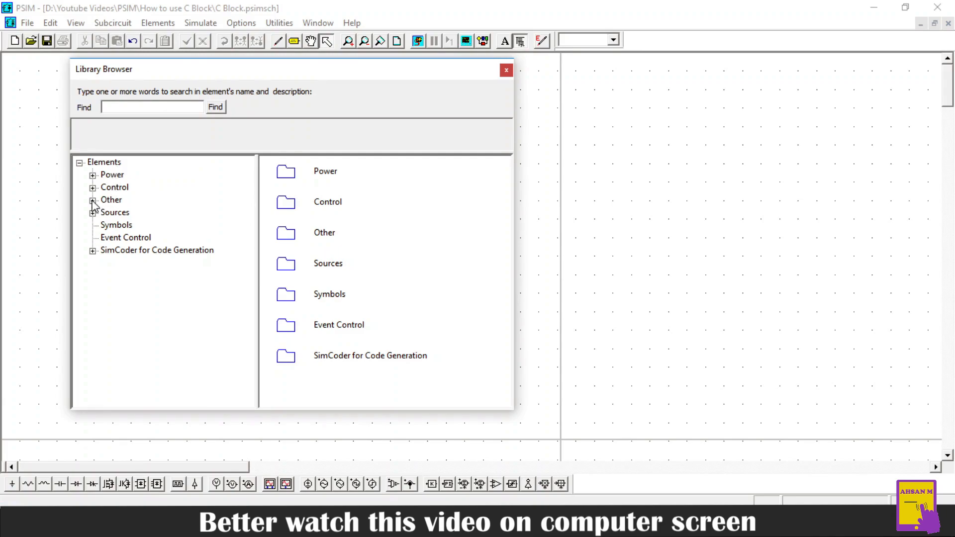
click(93, 200)
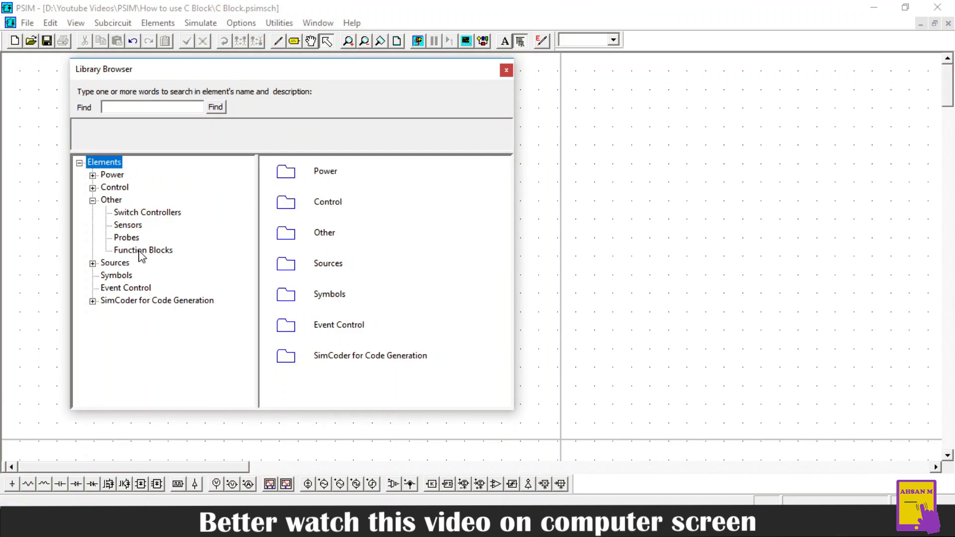
click(143, 250)
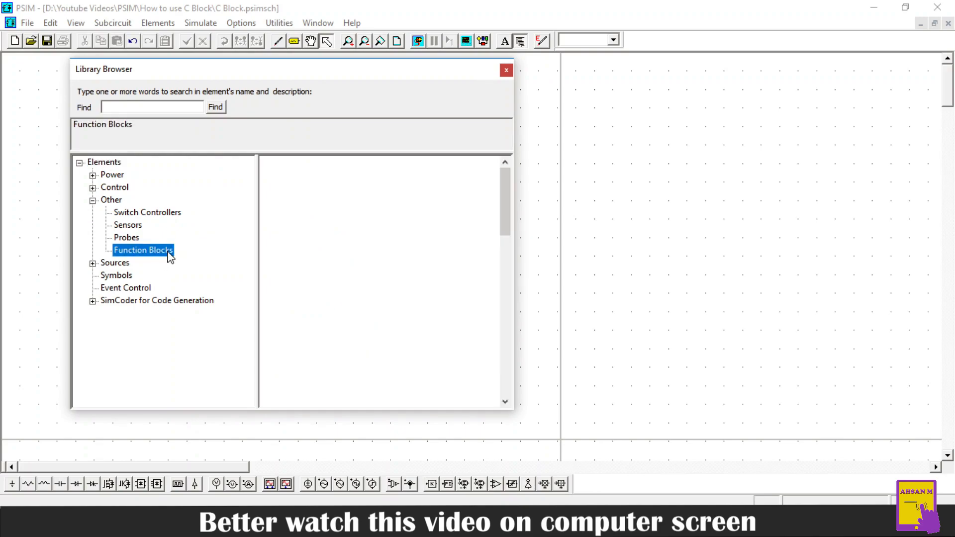
click(142, 250)
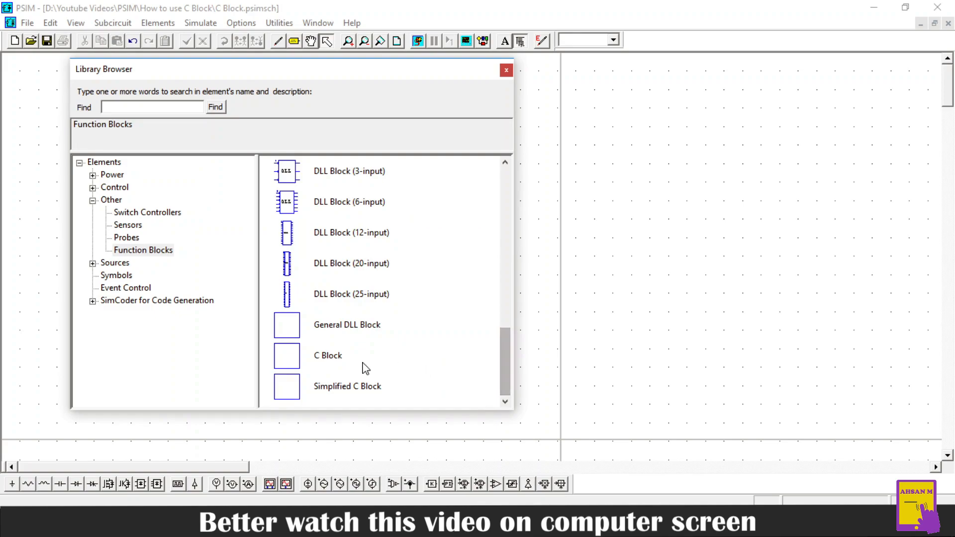
click(328, 355)
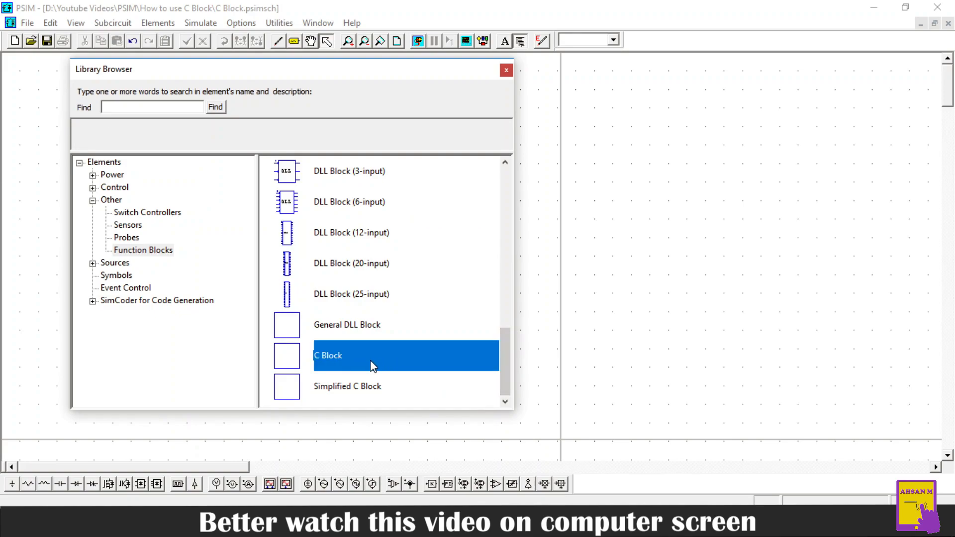
mouse_move(310, 82)
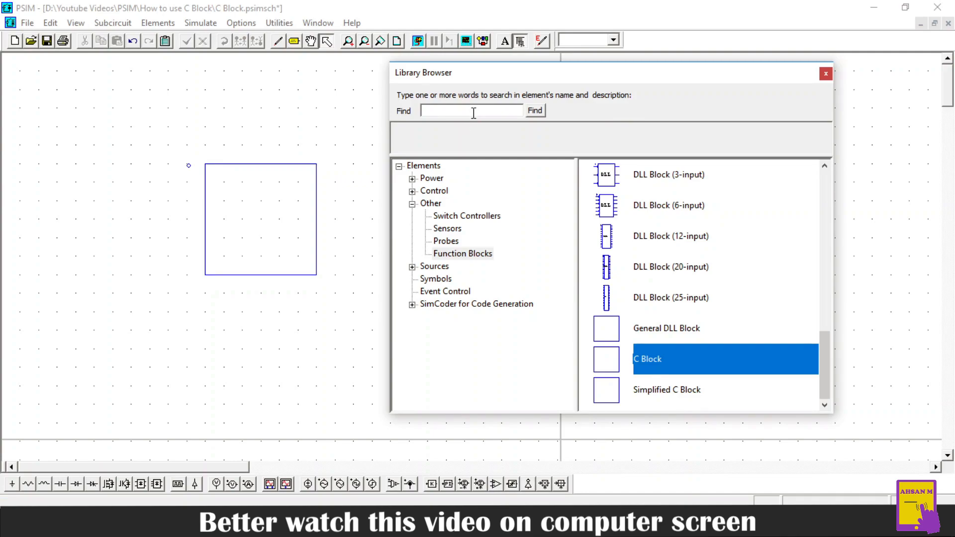
mouse_move(781, 91)
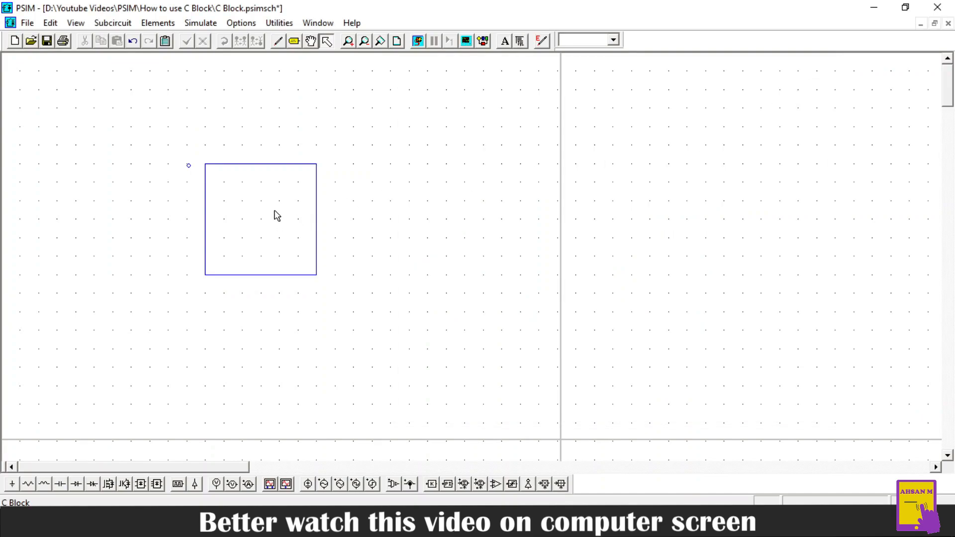
Nudge the C Block to the right and open its Parameters dialog.
drag(274, 216, 329, 213)
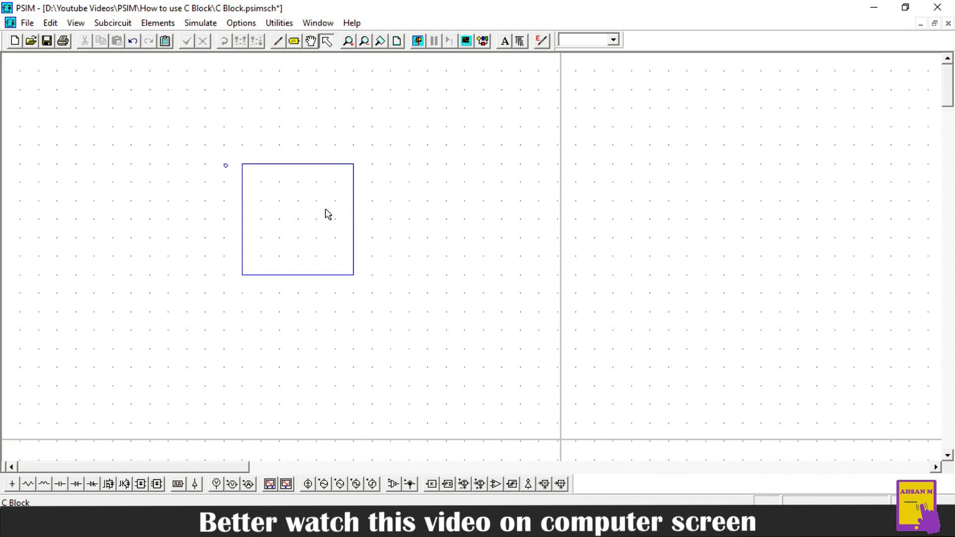
double_click(297, 219)
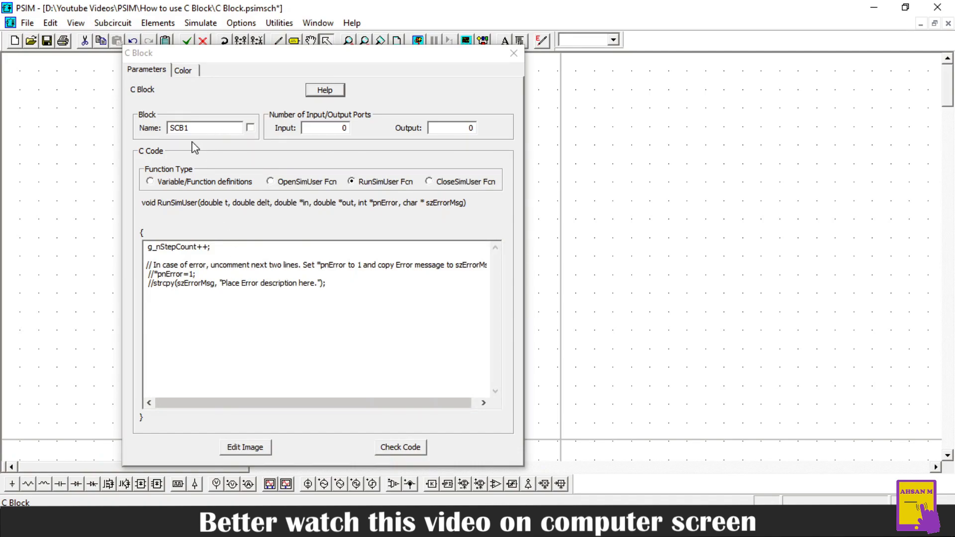
mouse_move(239, 68)
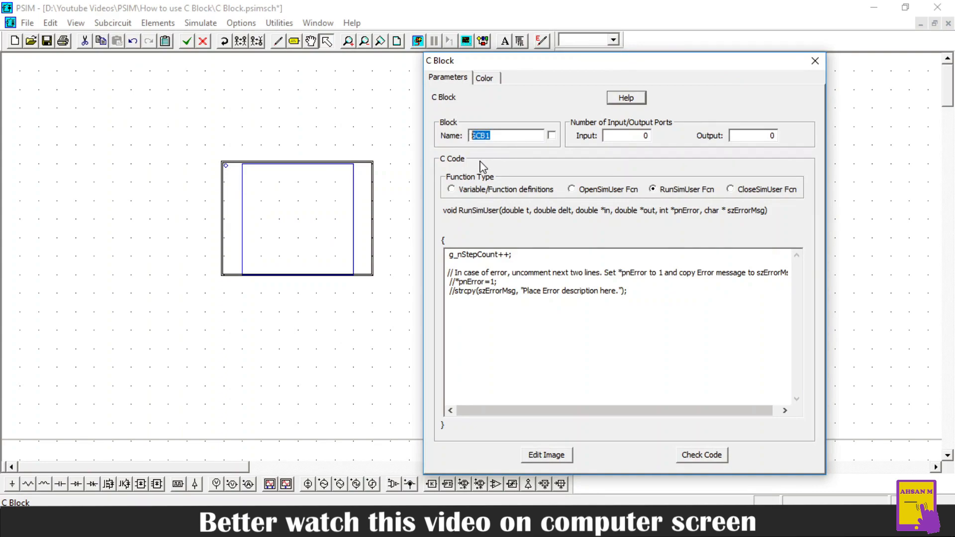
Name the block 'CBlock' and enable its name label on the schematic.
text(CV)
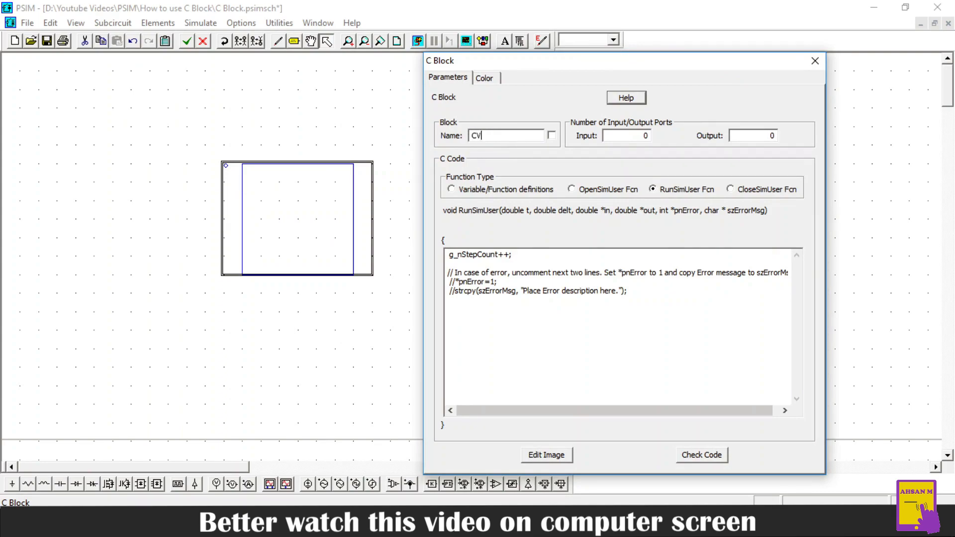
text(Blocvk)
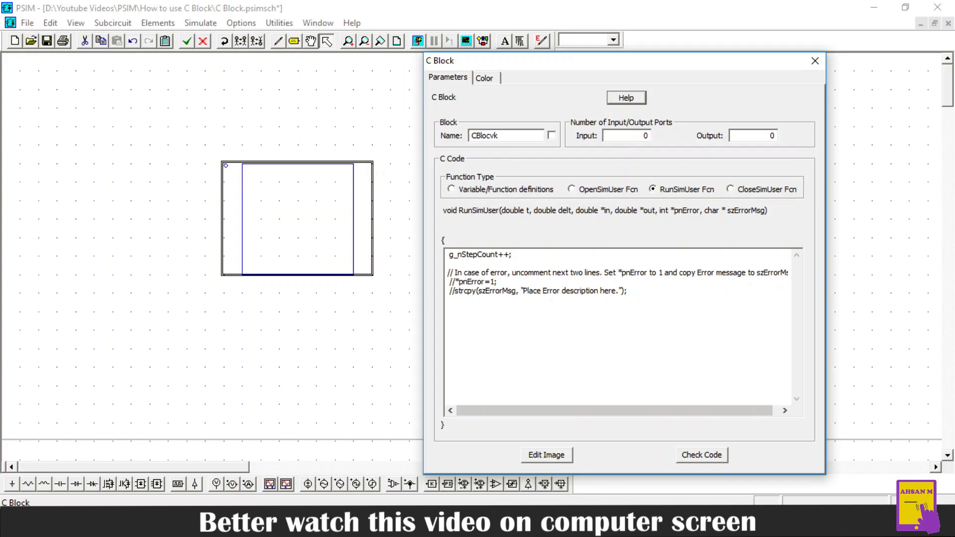
text(CBlock)
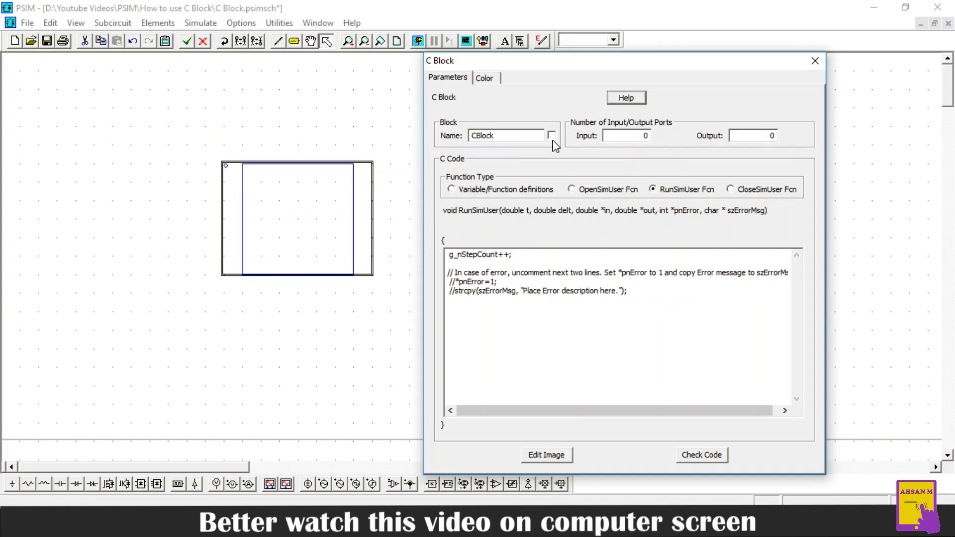
click(551, 135)
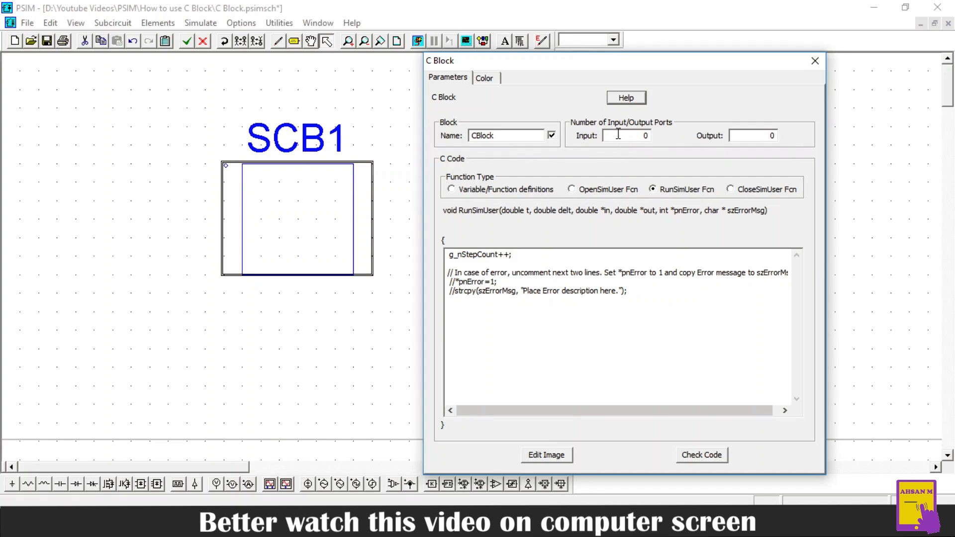
mouse_move(645, 149)
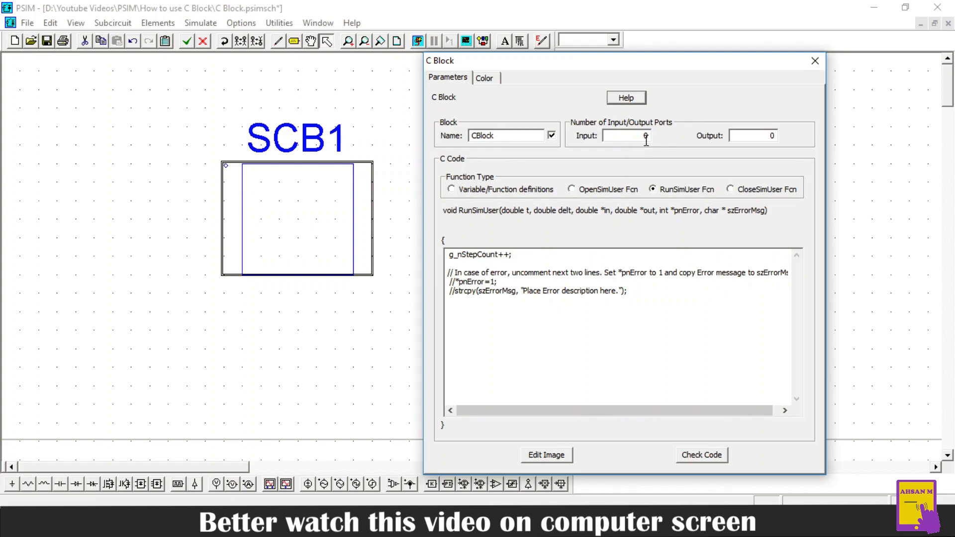
mouse_move(650, 151)
text(2)
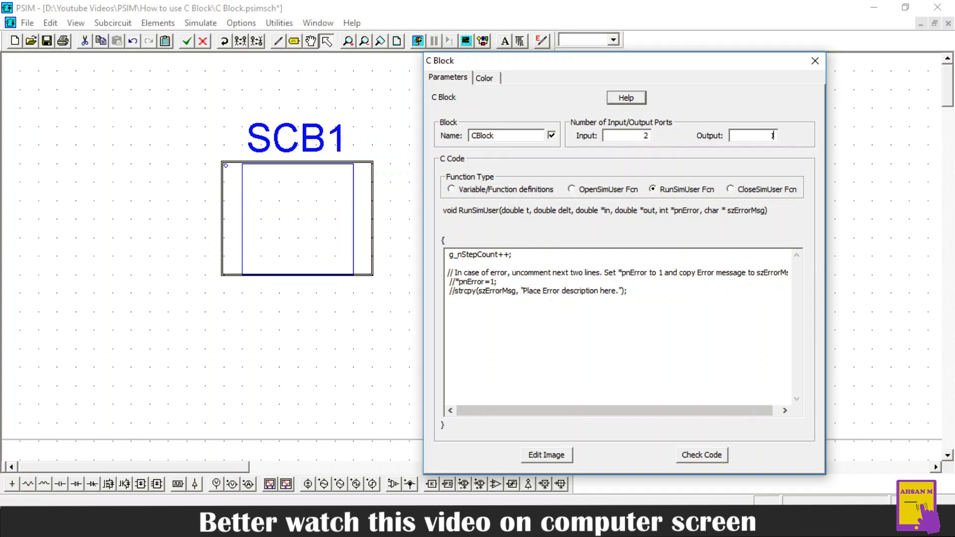
mouse_move(548, 180)
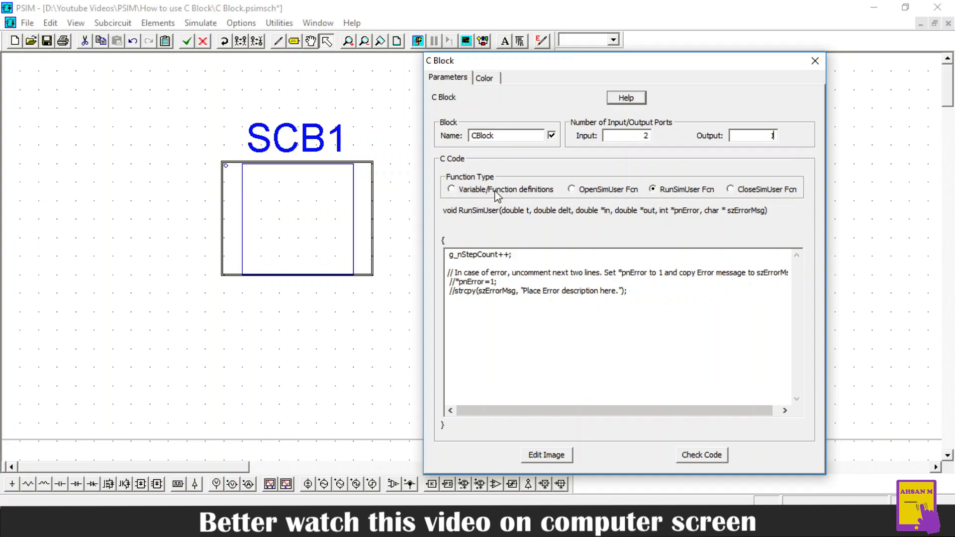
Declare double a; double b; double z; in the Variable/Function definitions code.
click(451, 189)
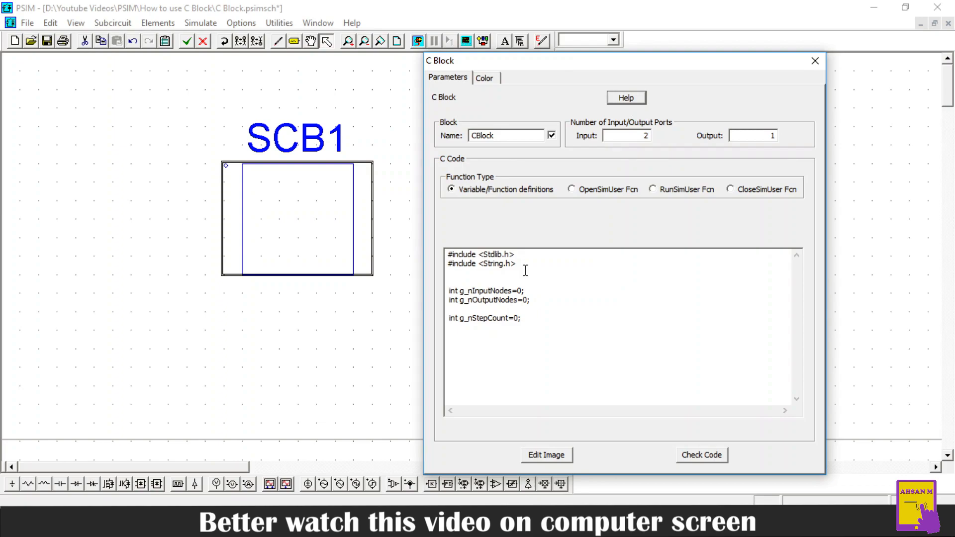
mouse_move(527, 277)
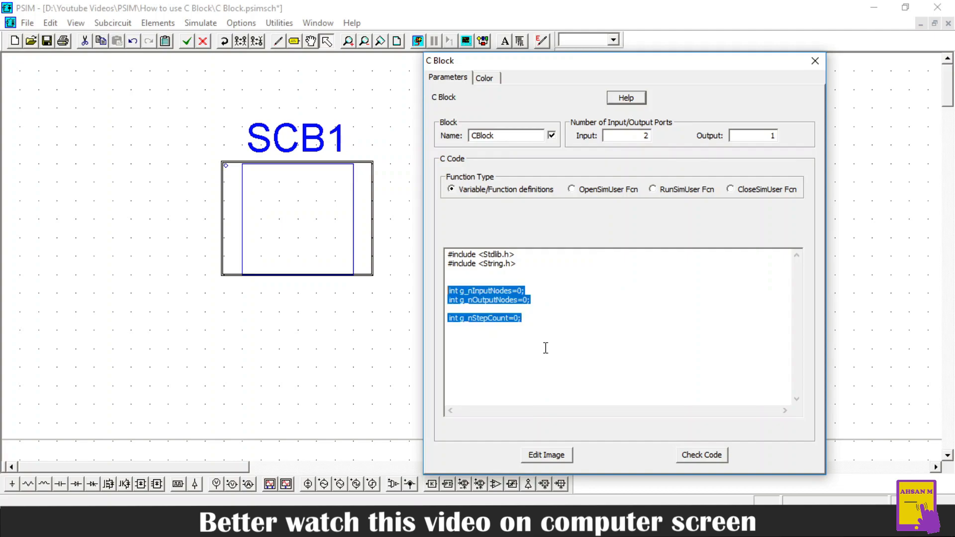
text(d)
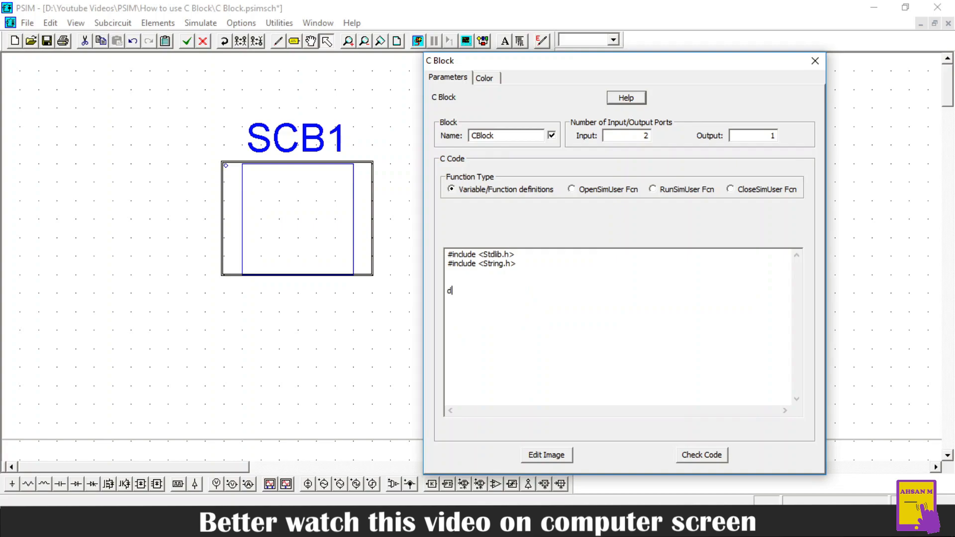
text(ouble a)
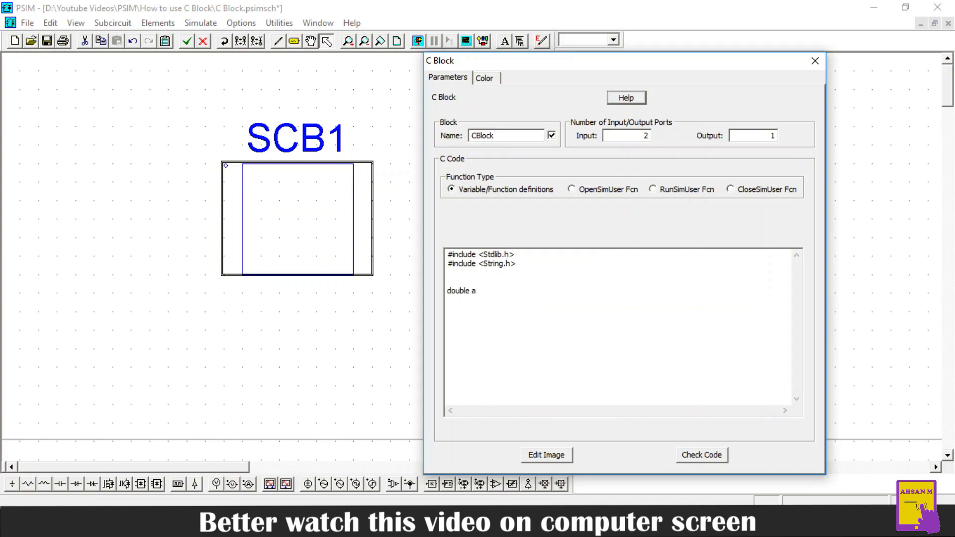
text(;)
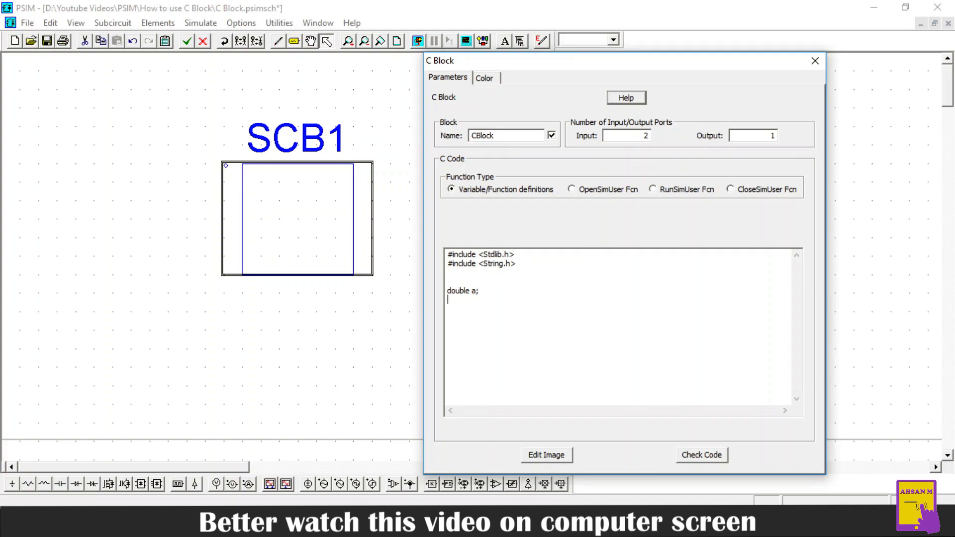
text(double b)
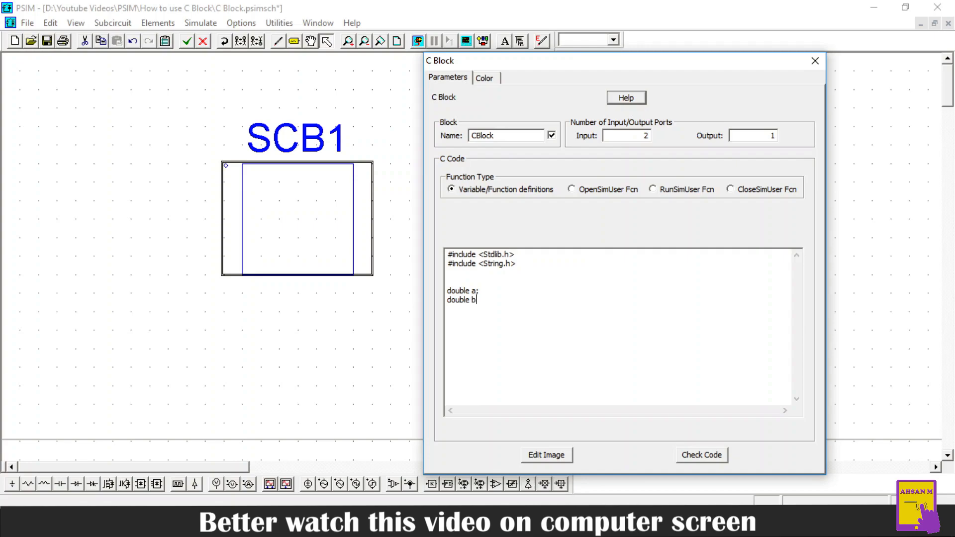
key(Enter)
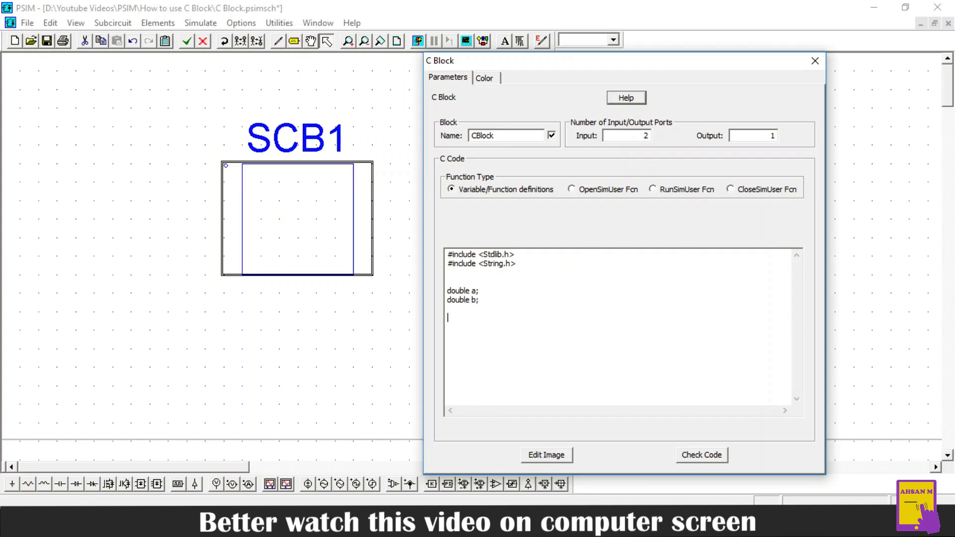
text(doubl)
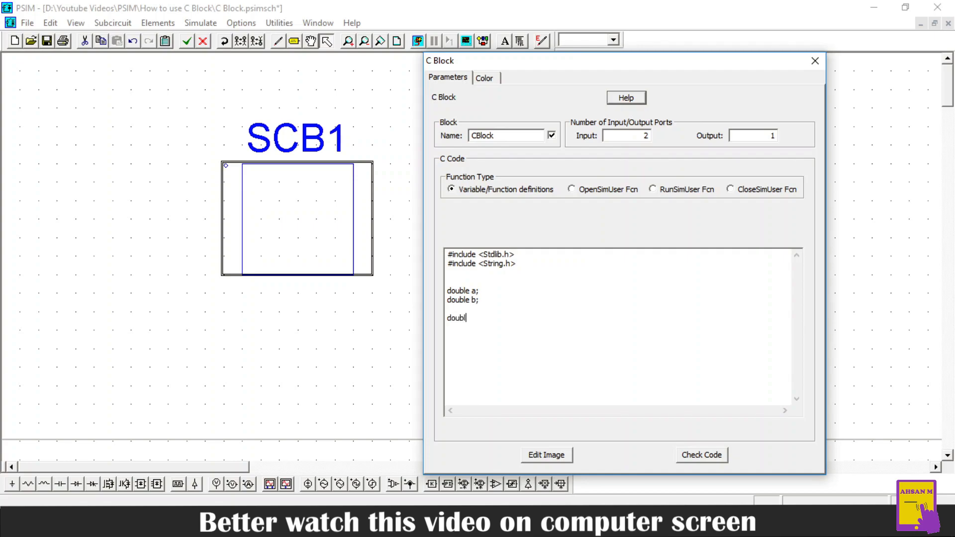
text(e z;)
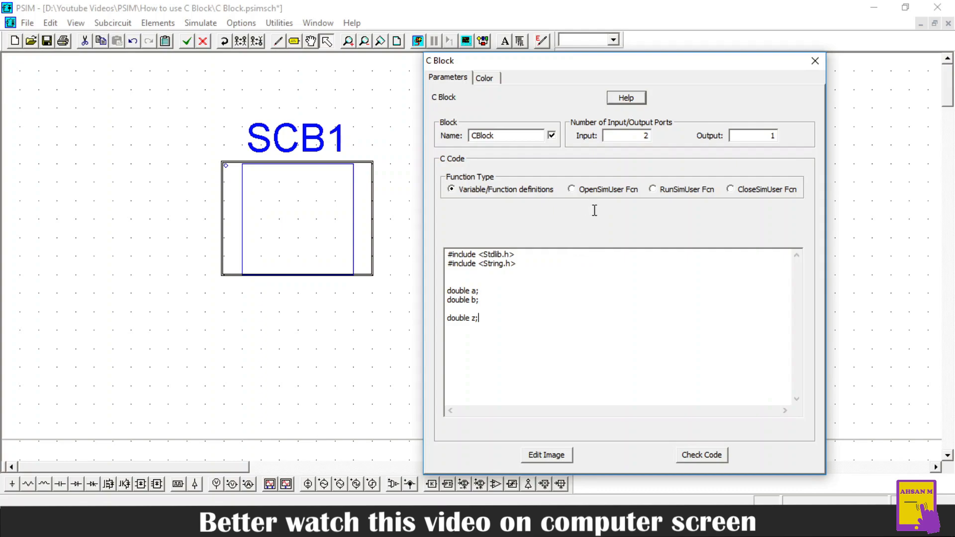
mouse_move(596, 200)
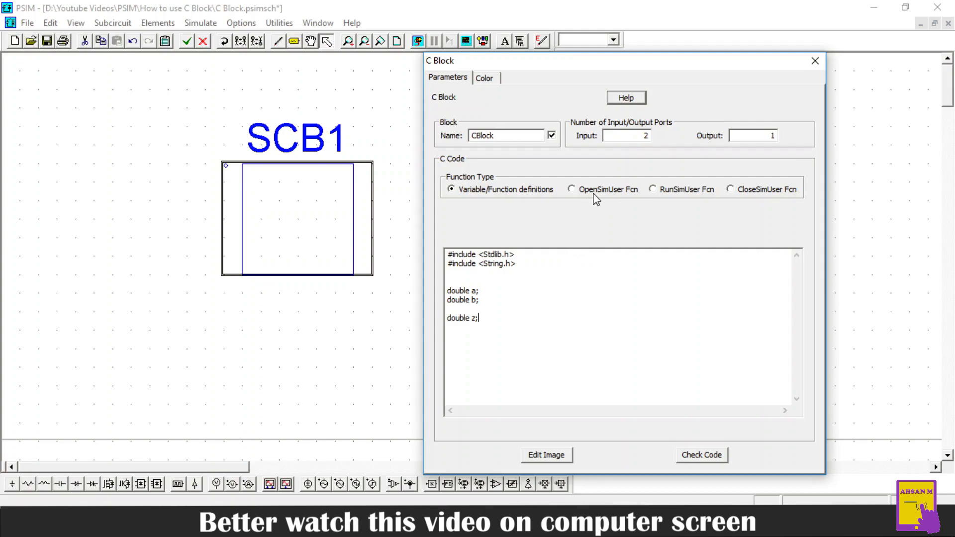
Enter a=0; b=0; z=0; as the OpenSimUser function code.
click(571, 189)
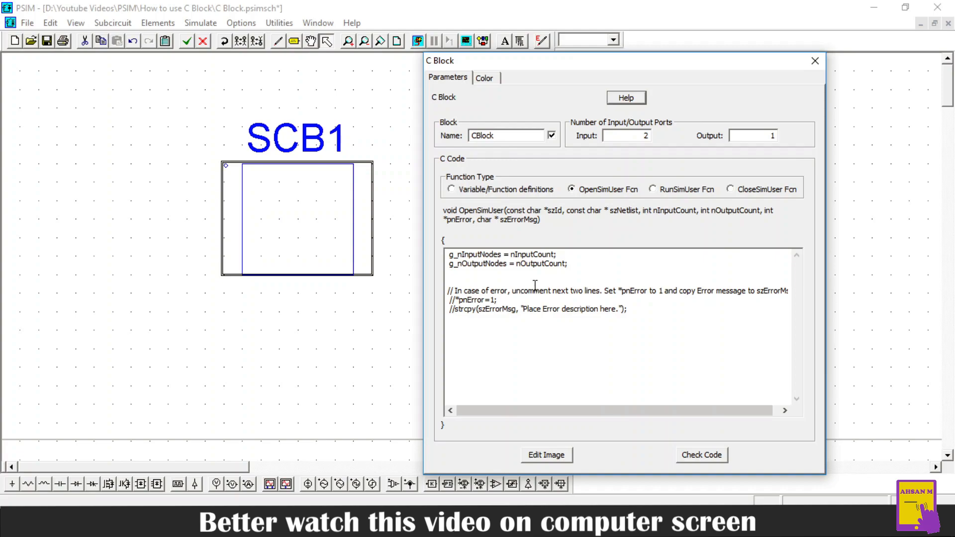
click(627, 309)
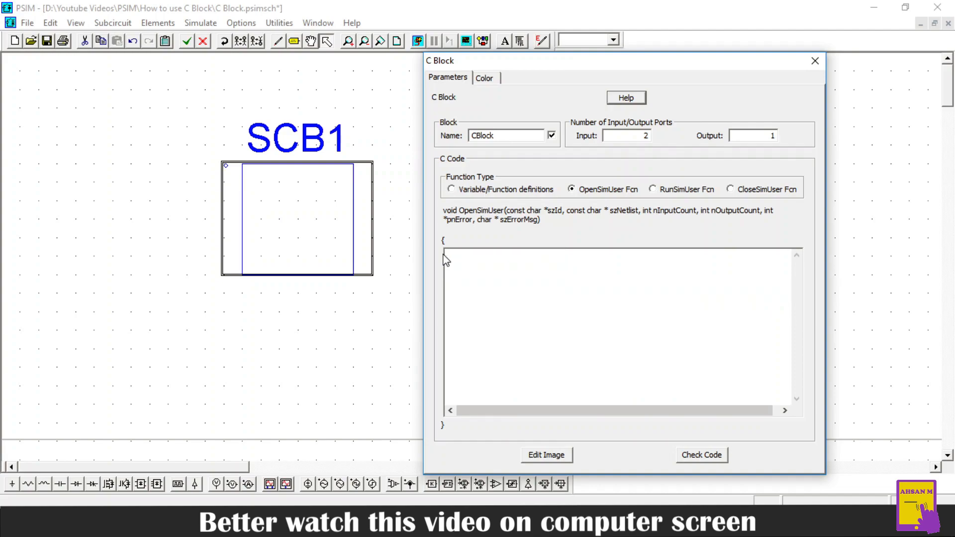
text(a=)
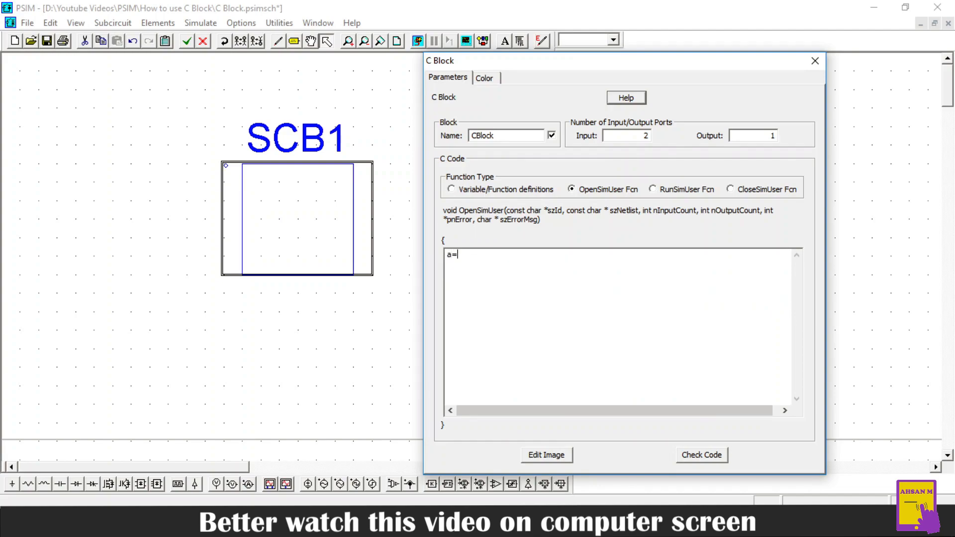
text(0;)
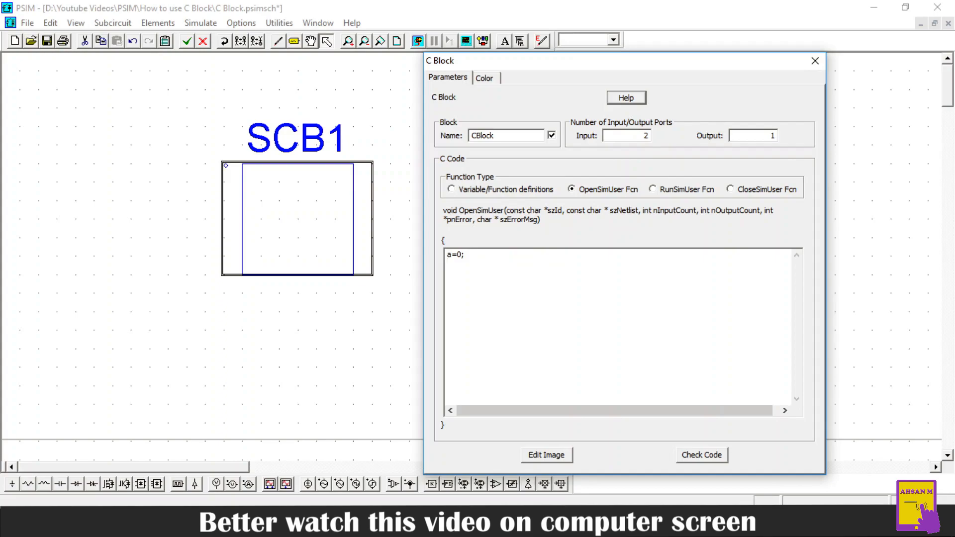
text(b=0;)
text(z)
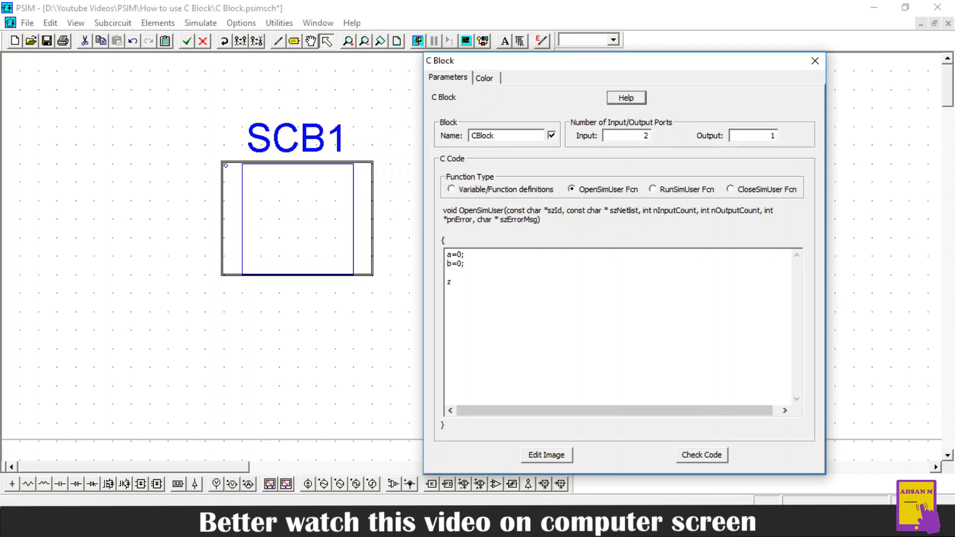
text(=0;)
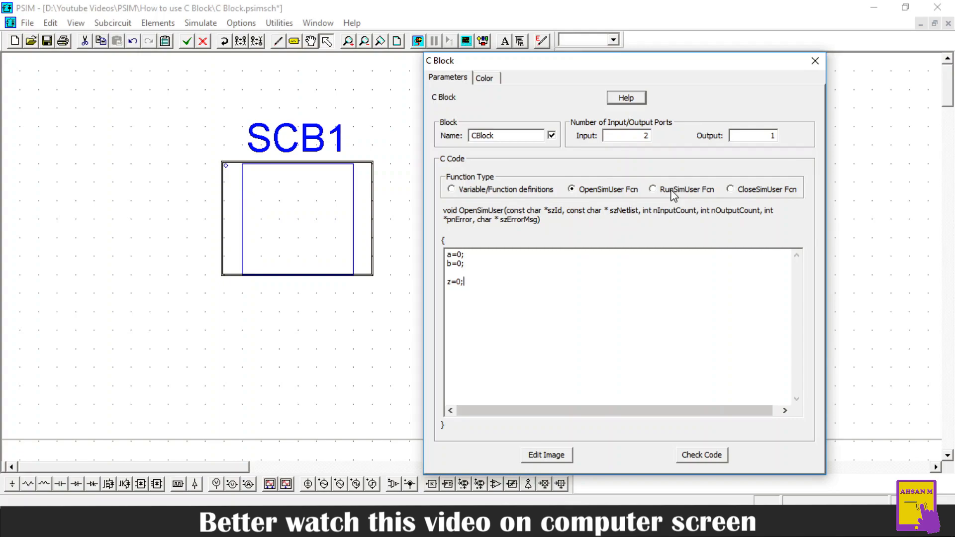
Switch the C Code editor to the RunSimUser function and its default template.
click(652, 189)
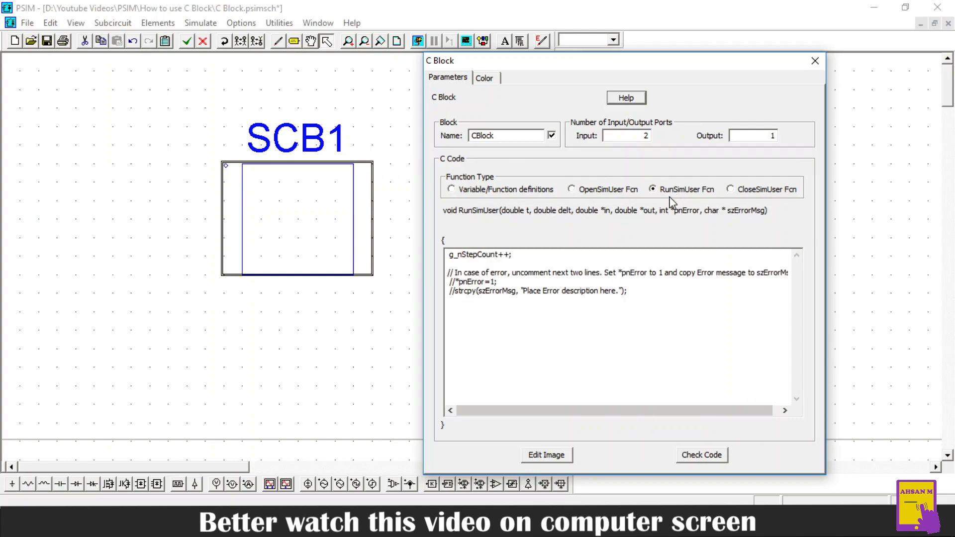
mouse_move(676, 207)
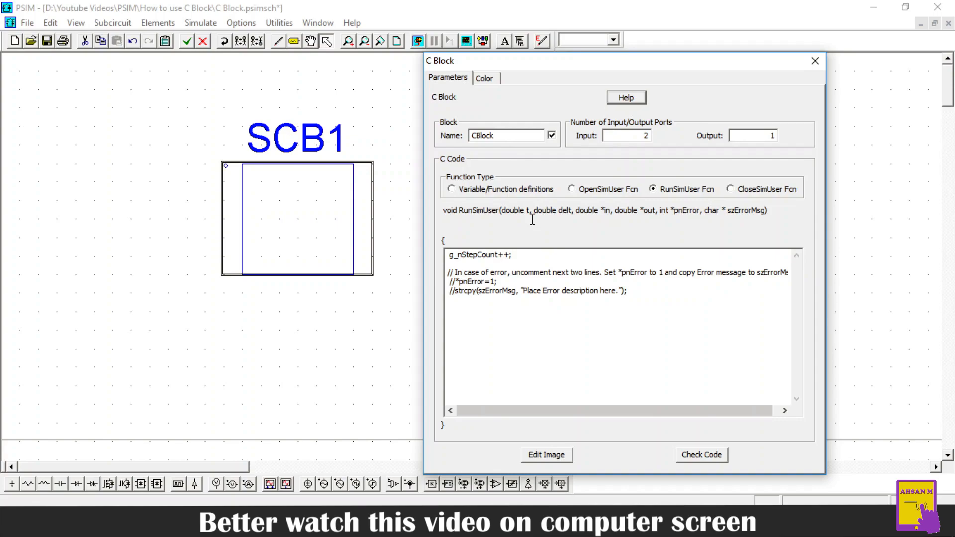
mouse_move(529, 223)
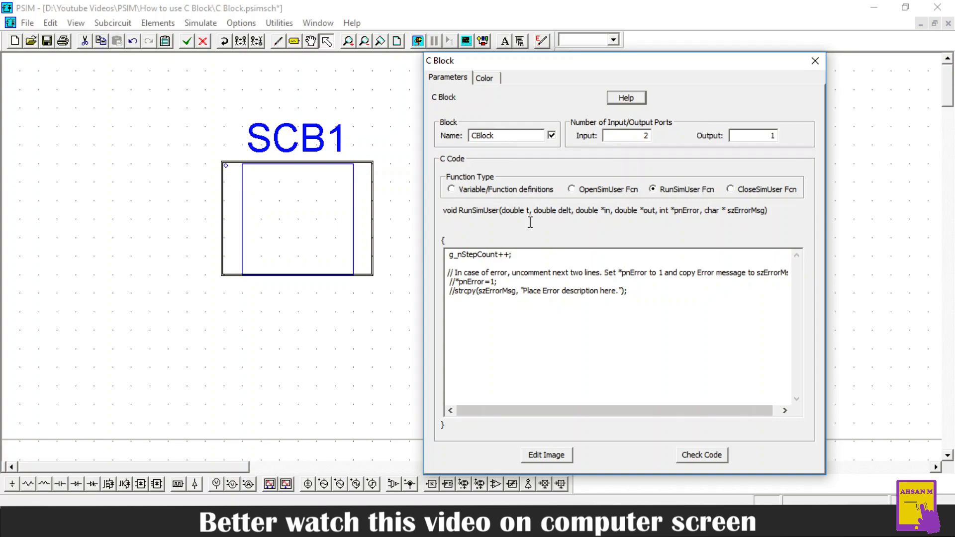
mouse_move(563, 220)
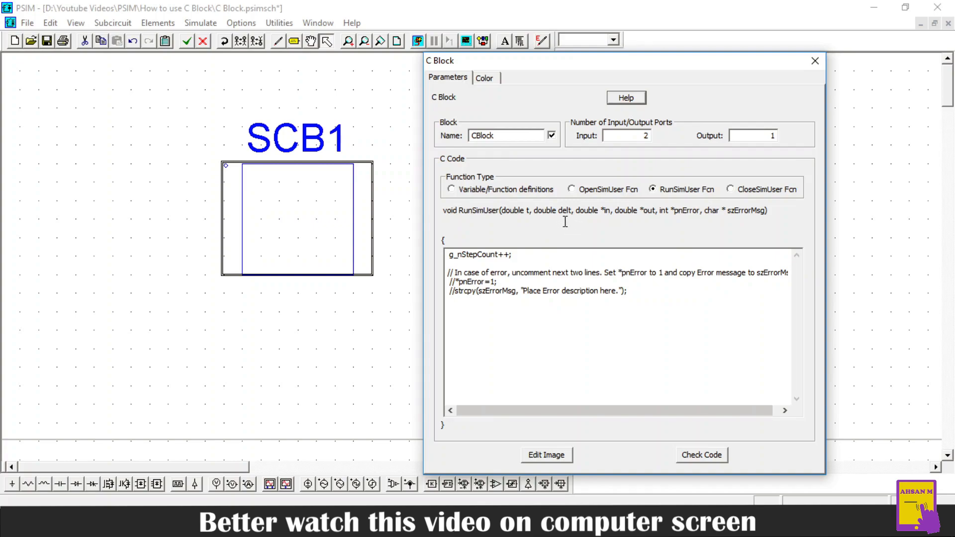
mouse_move(572, 226)
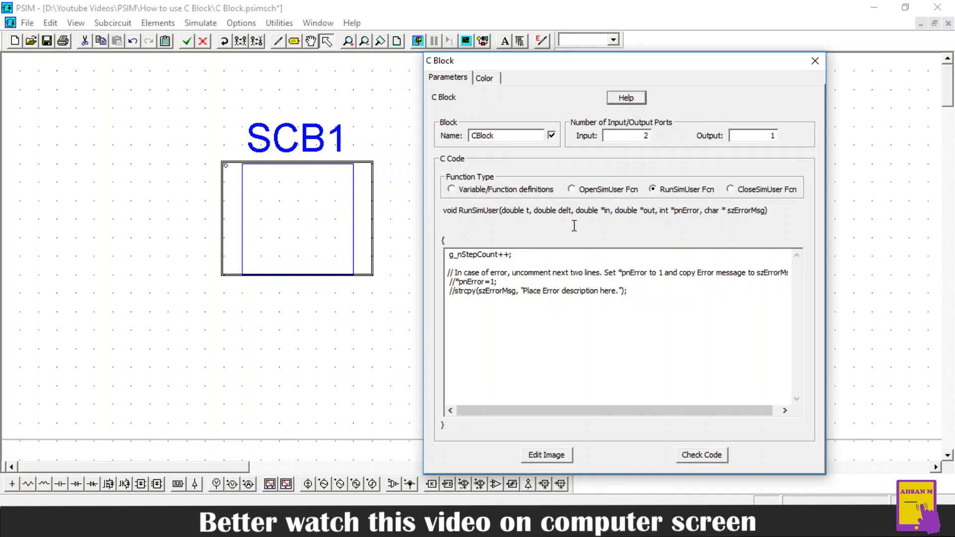
mouse_move(605, 220)
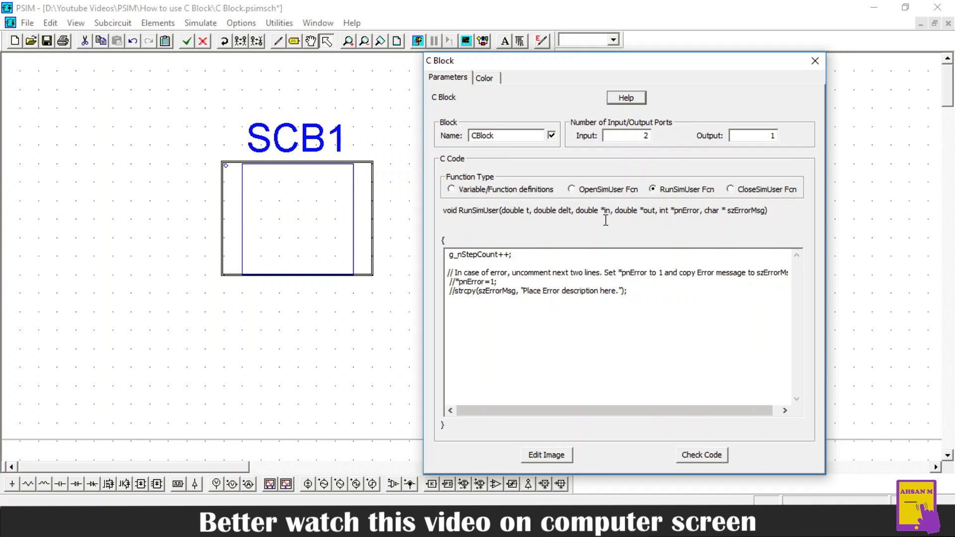
mouse_move(647, 148)
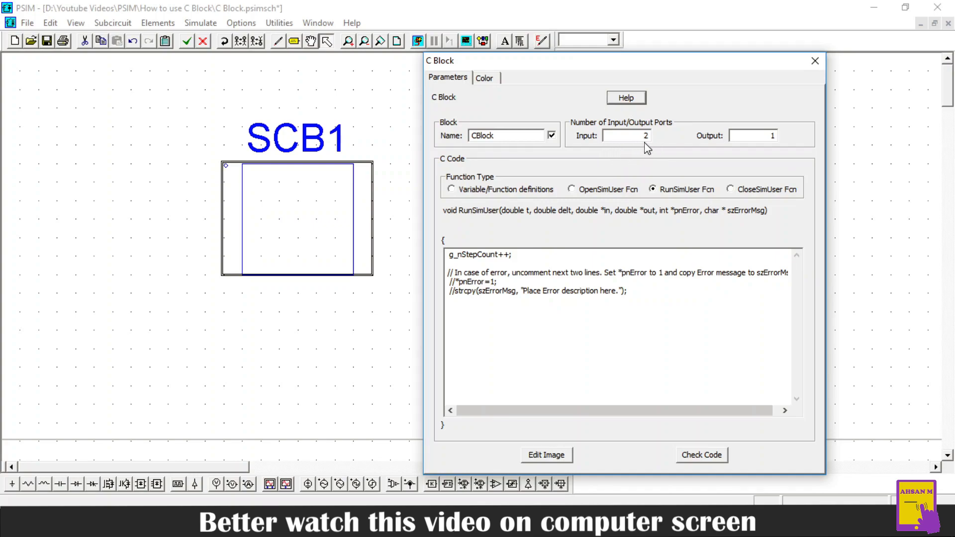
mouse_move(604, 224)
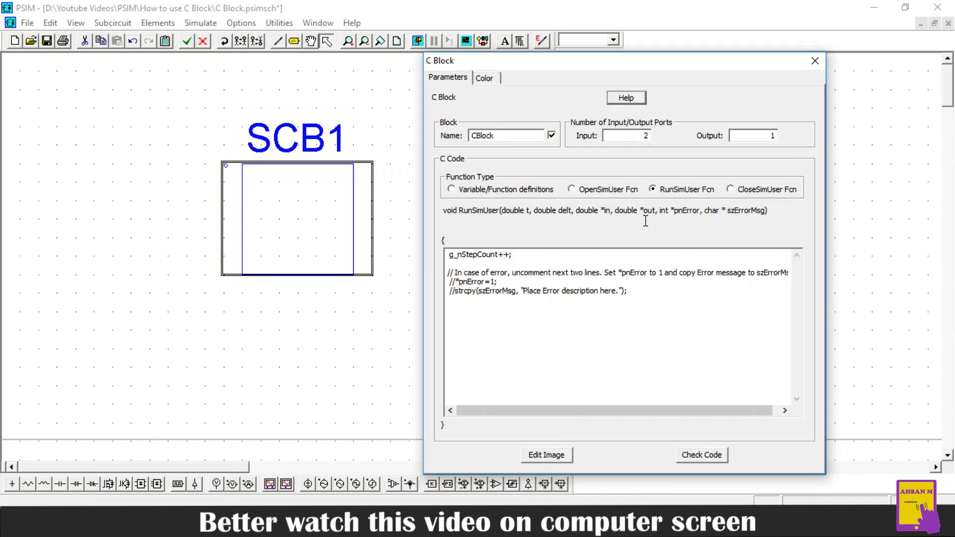
mouse_move(714, 153)
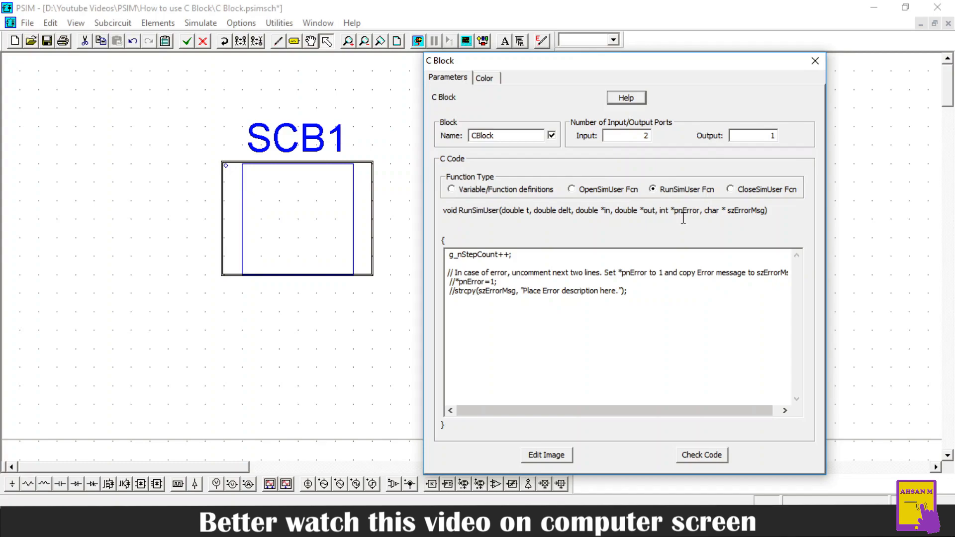
mouse_move(689, 227)
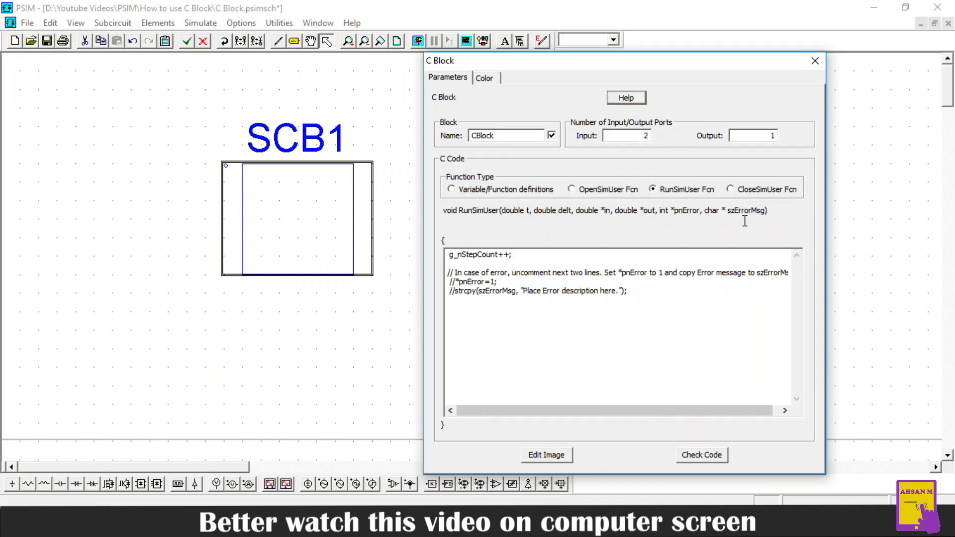
mouse_move(630, 232)
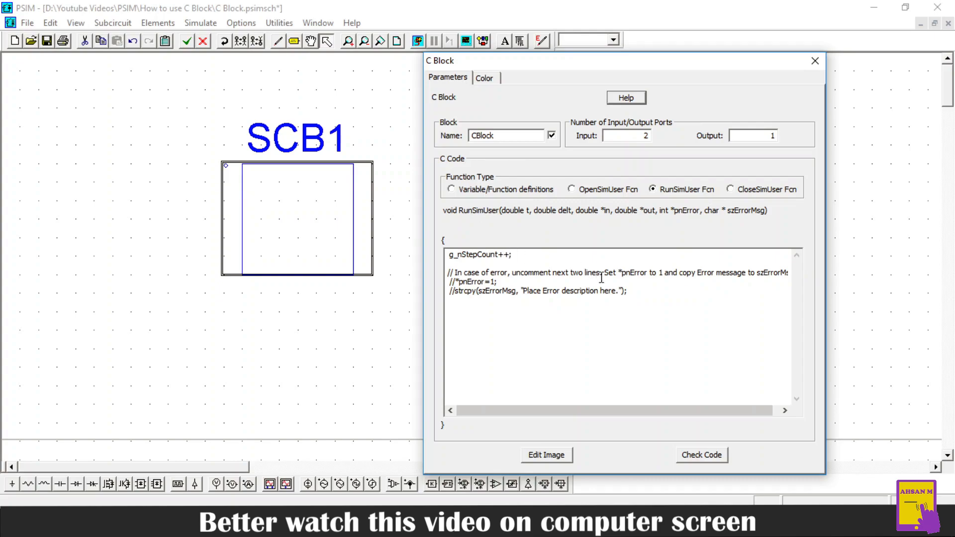
Select and delete the default RunSimUser template code.
double_click(616, 291)
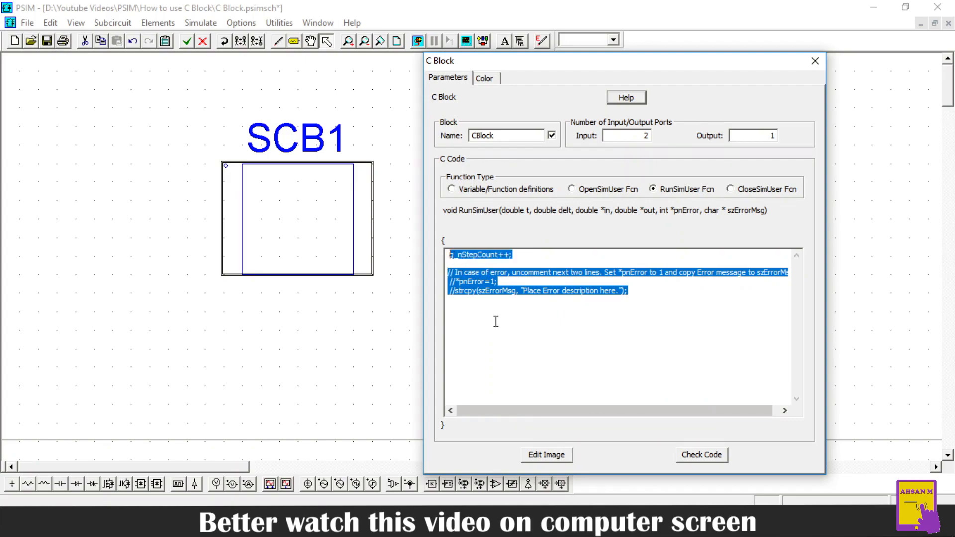
key(Delete)
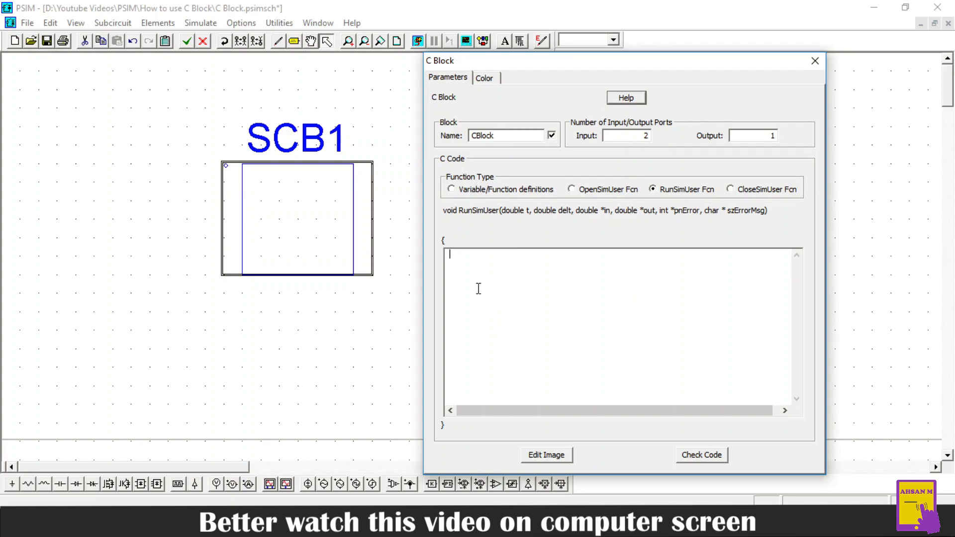
mouse_move(466, 276)
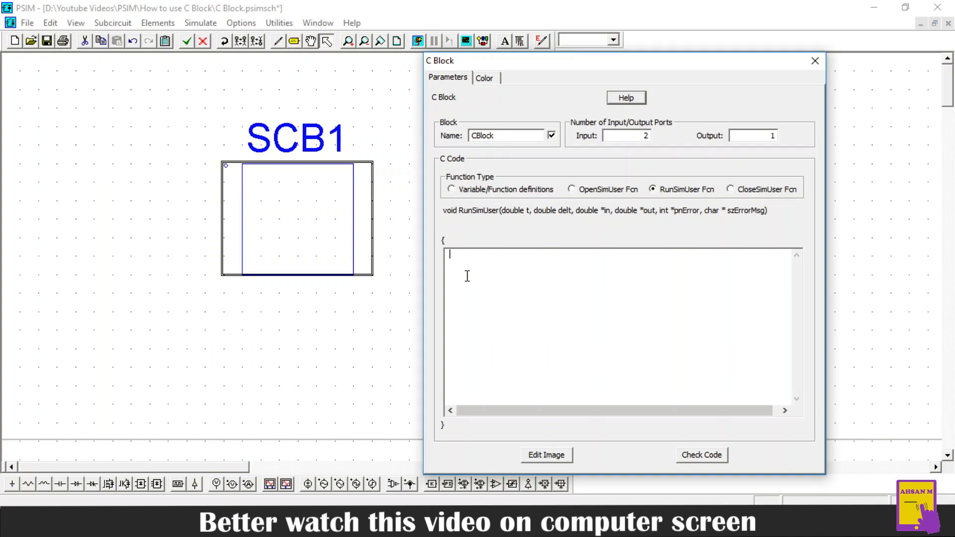
mouse_move(572, 296)
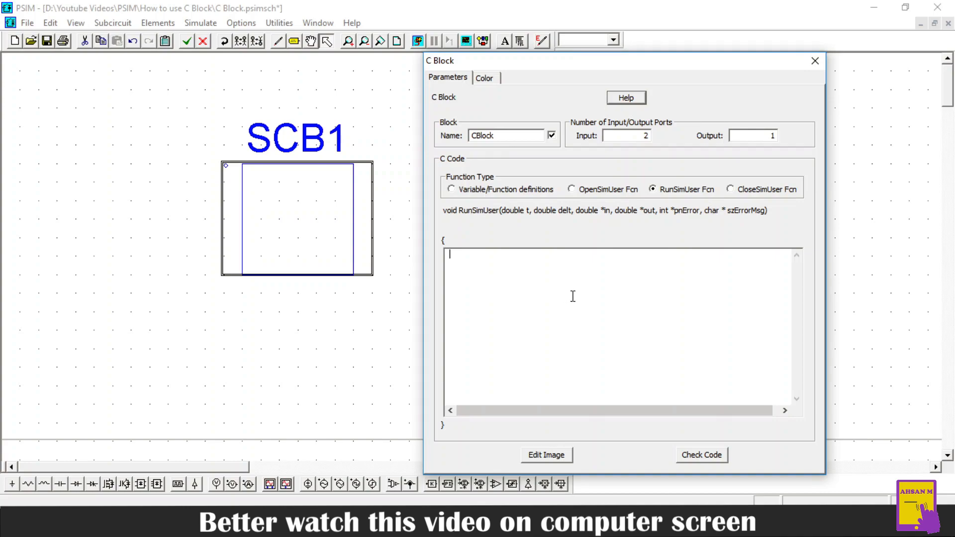
Write a=in[0]; and b=in[1]; on separate lines of the RunSimUser code.
text(a)
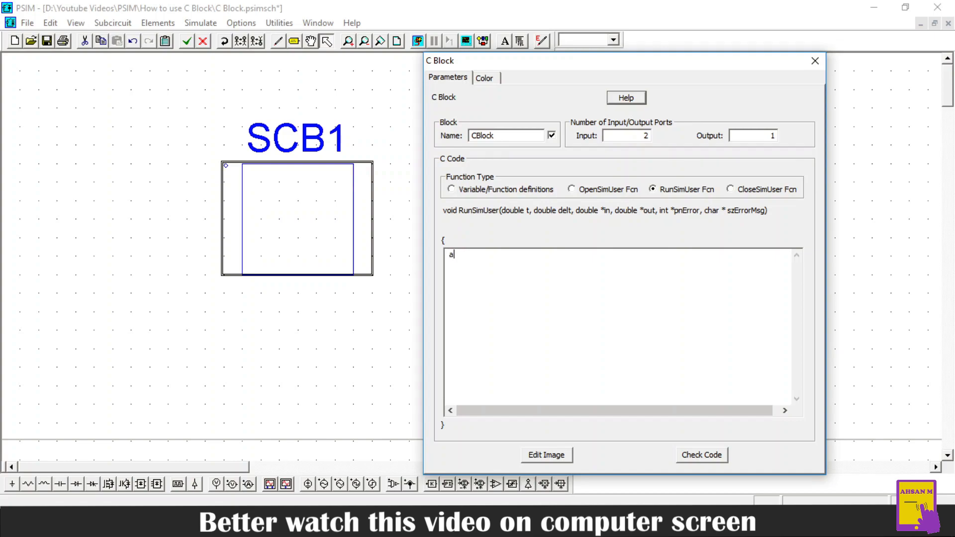
text(=in)
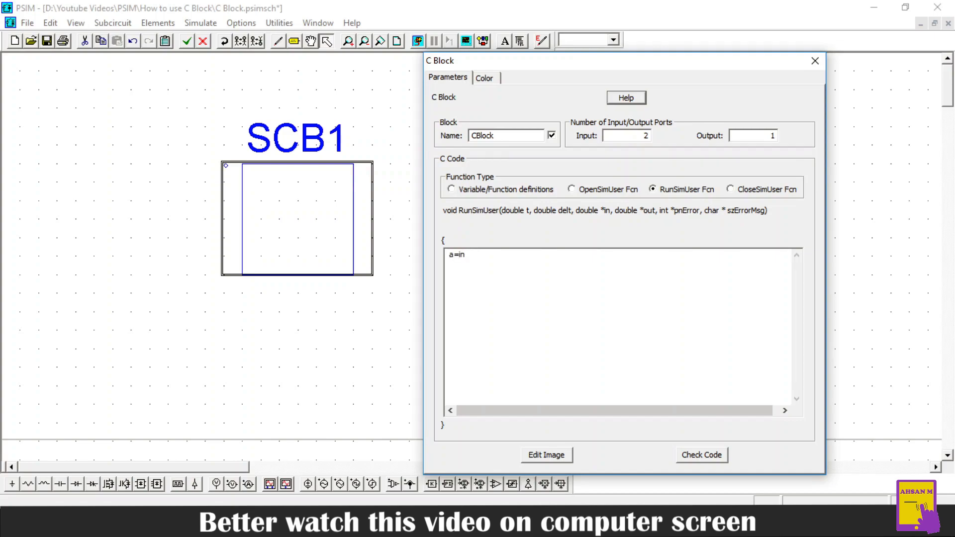
text([0])
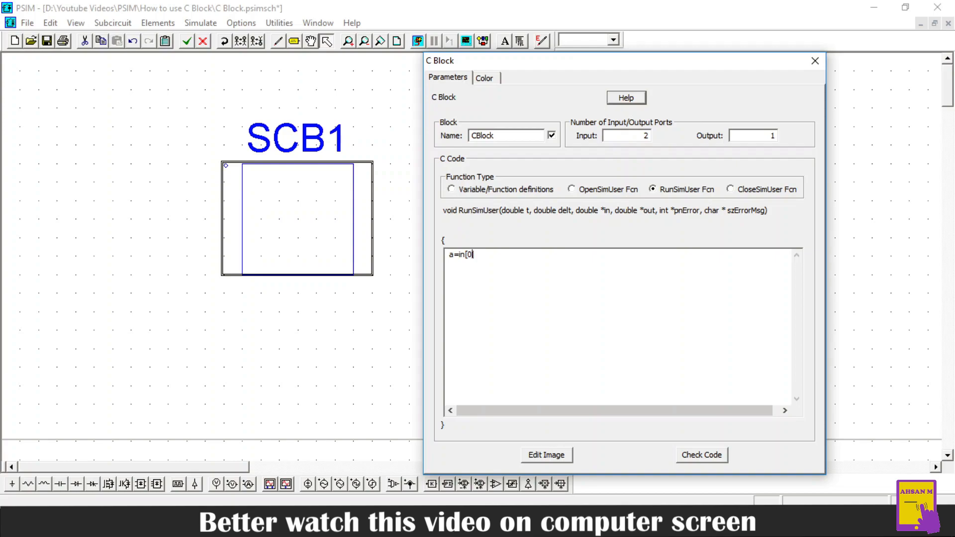
text(];)
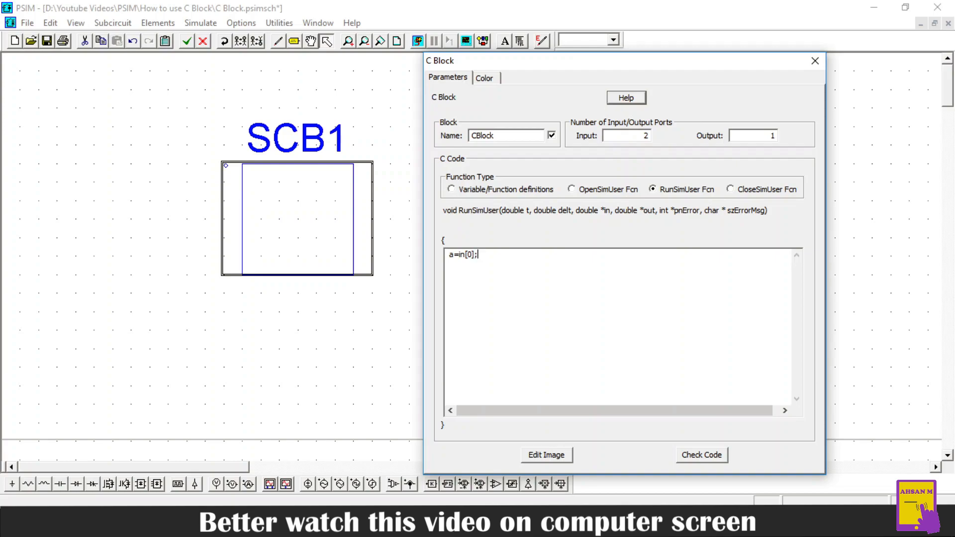
mouse_move(479, 290)
text(b=)
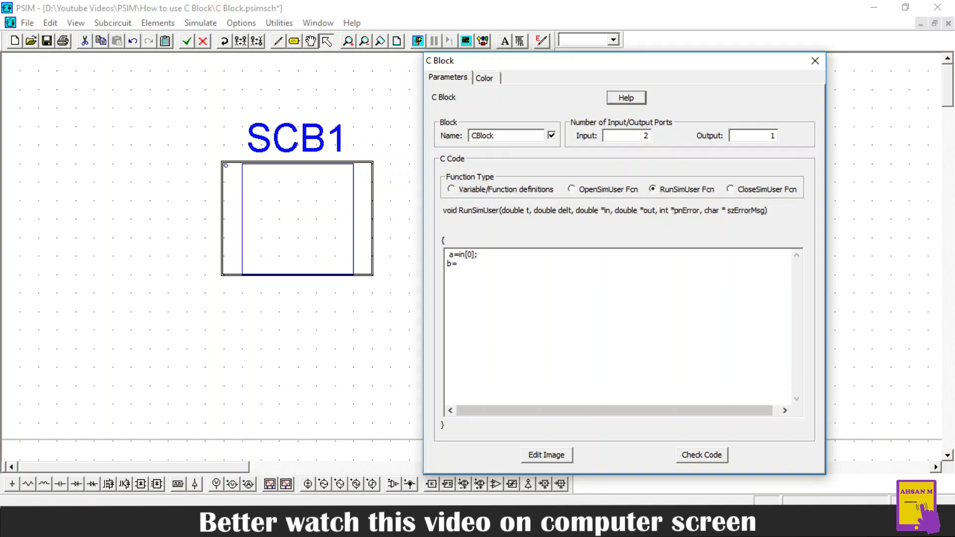
text(i)
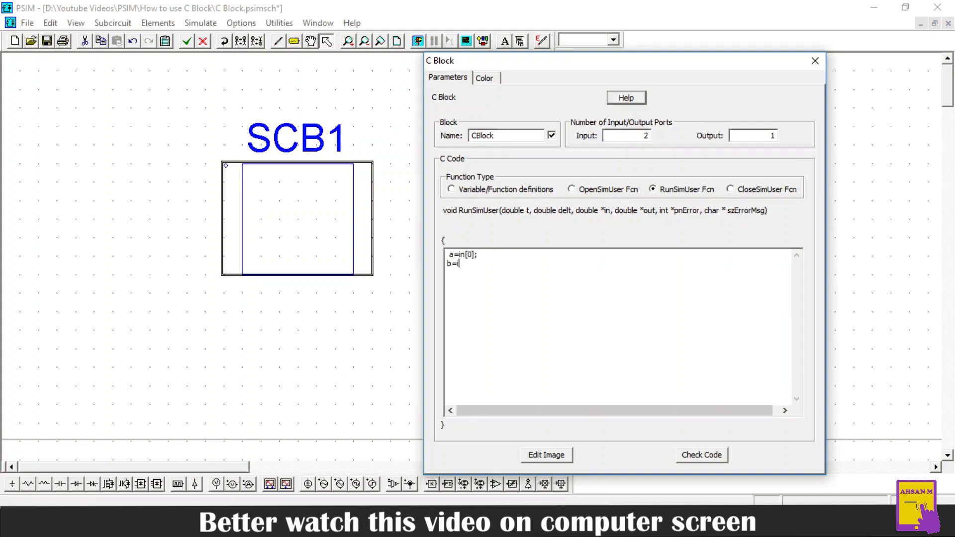
text(n[)
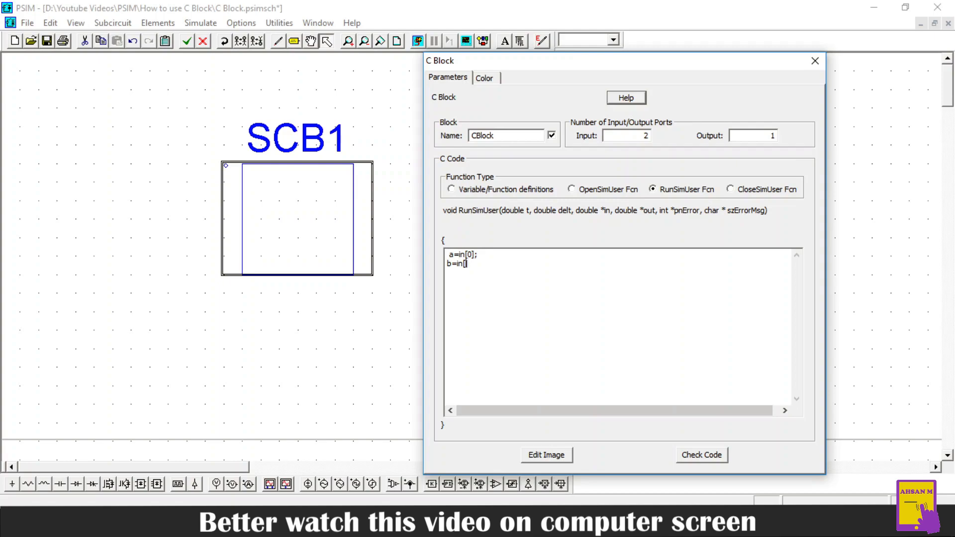
text(1];)
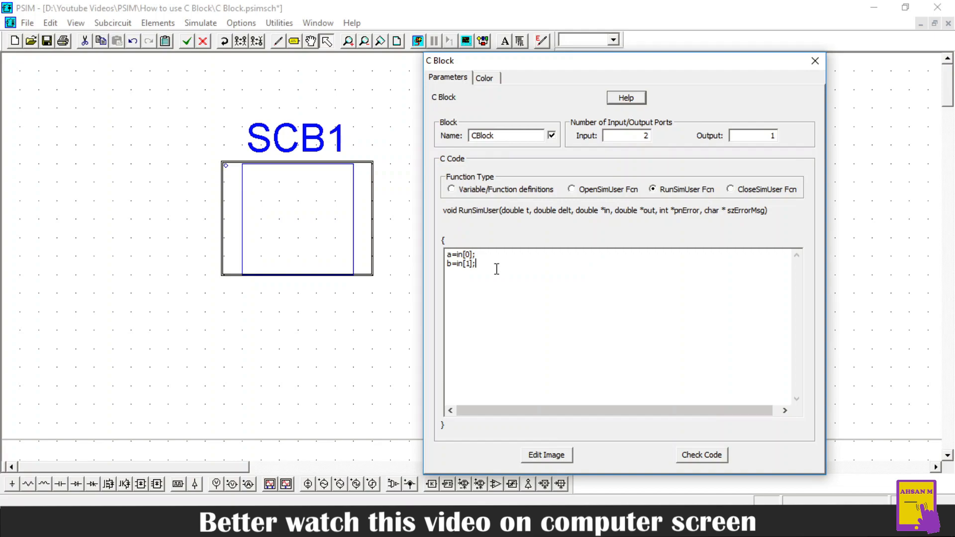
mouse_move(487, 296)
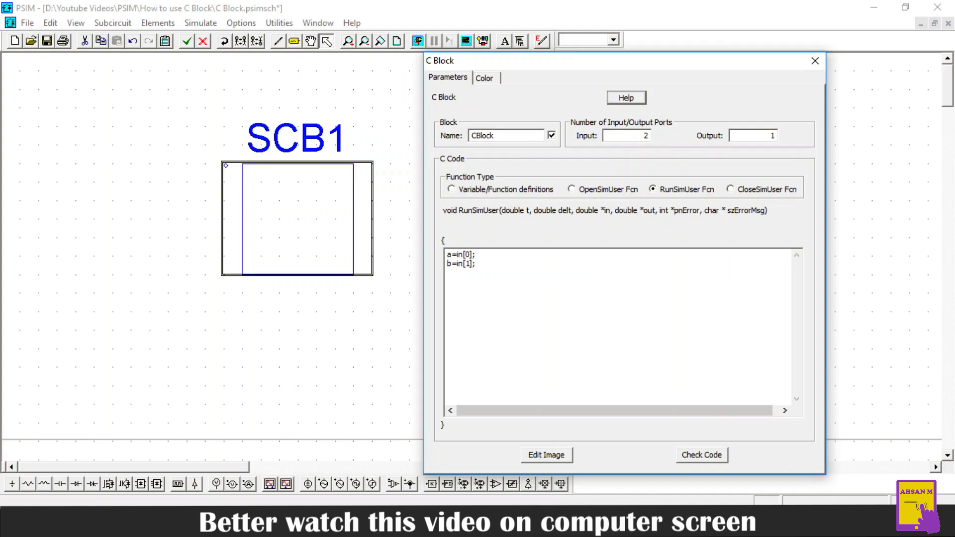
Add z=a+b; and out[0]=z; to the RunSimUser code.
text(z=)
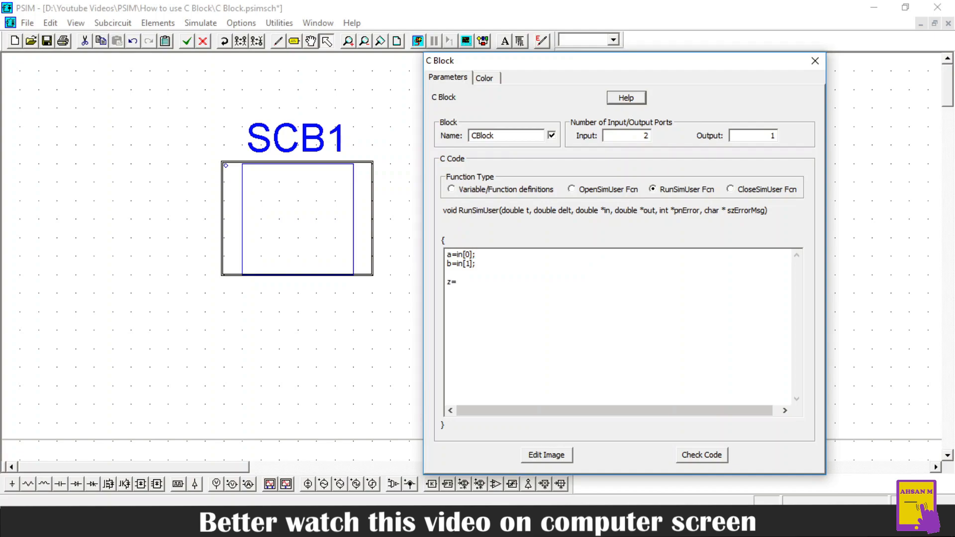
text(a+)
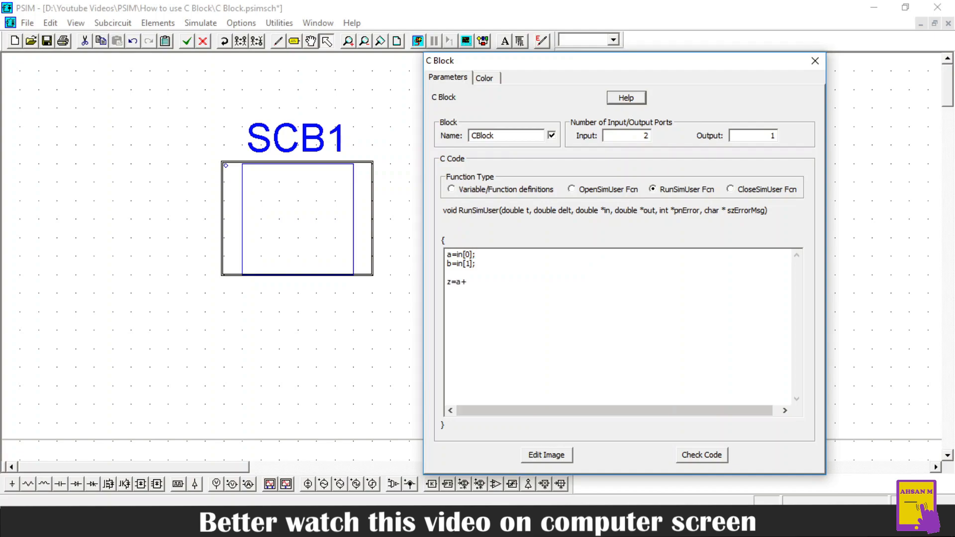
text(b;)
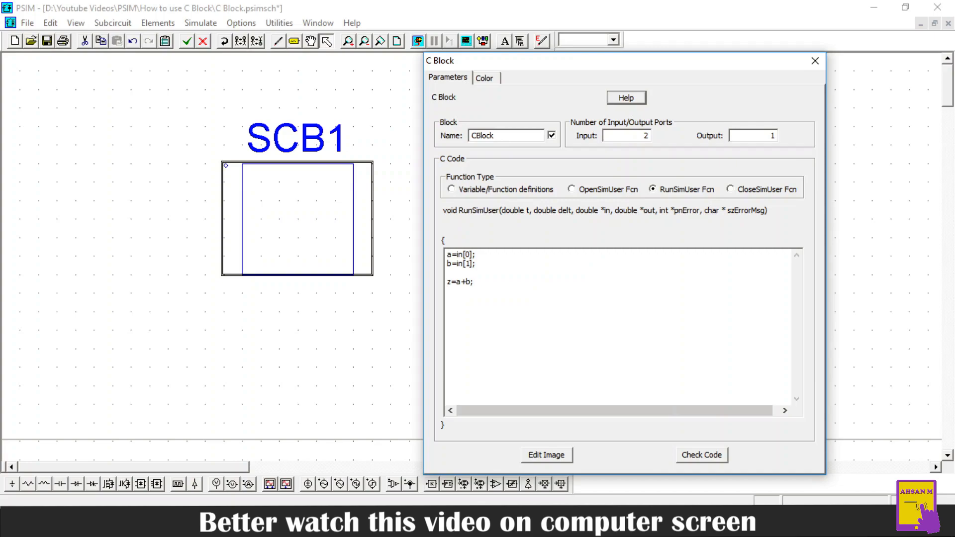
text(out)
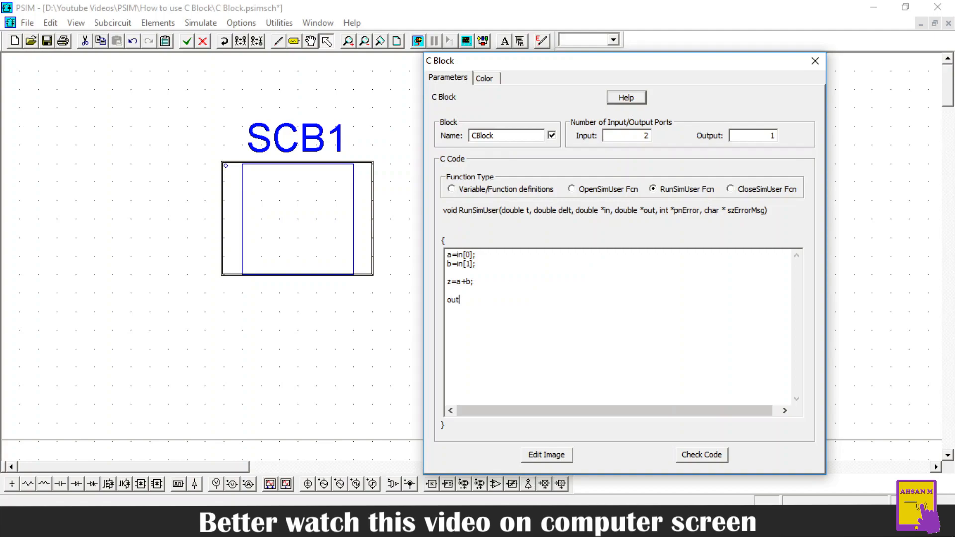
text([)
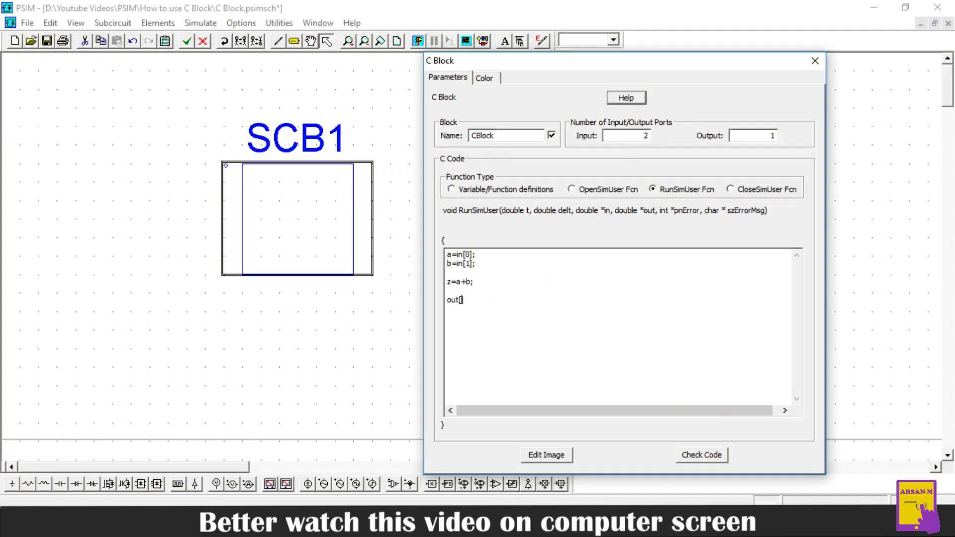
text(0])
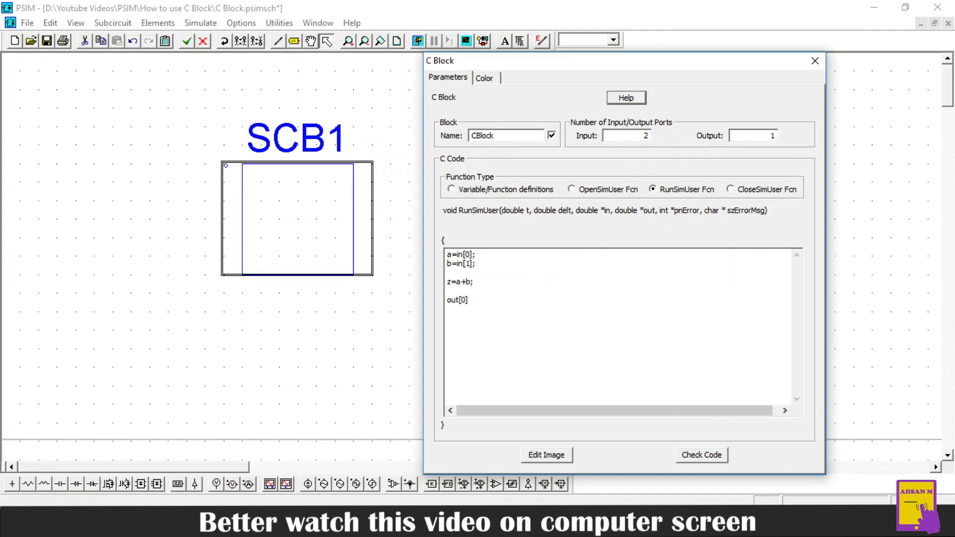
text(=)
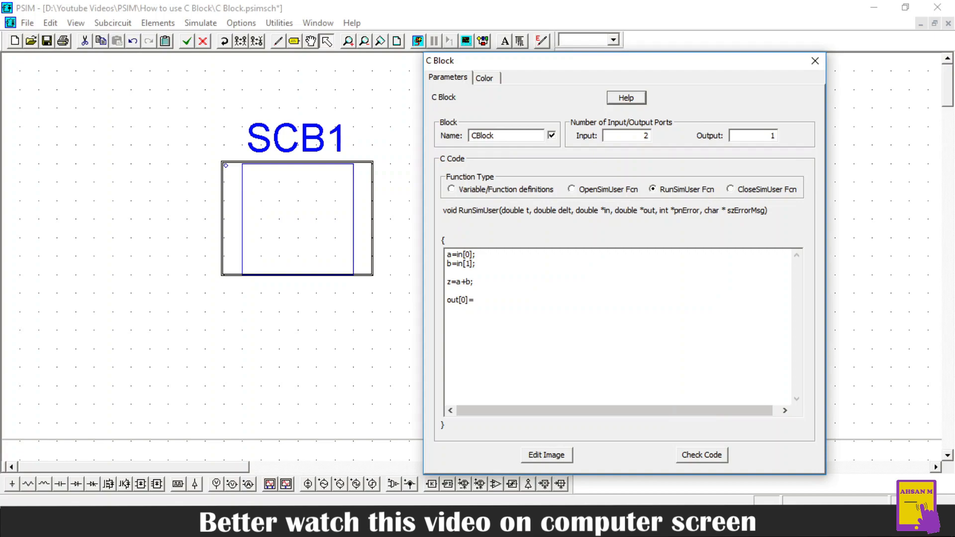
text(z;)
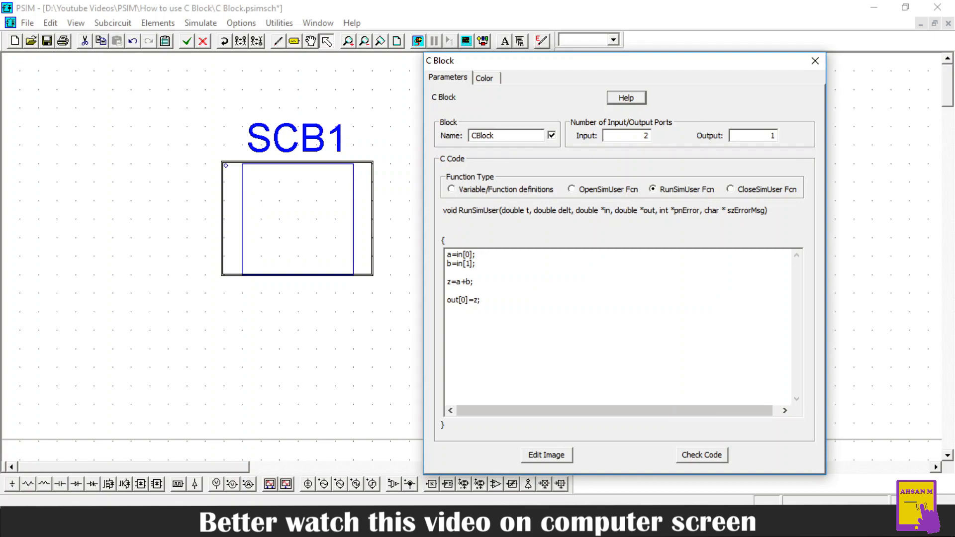
click(490, 299)
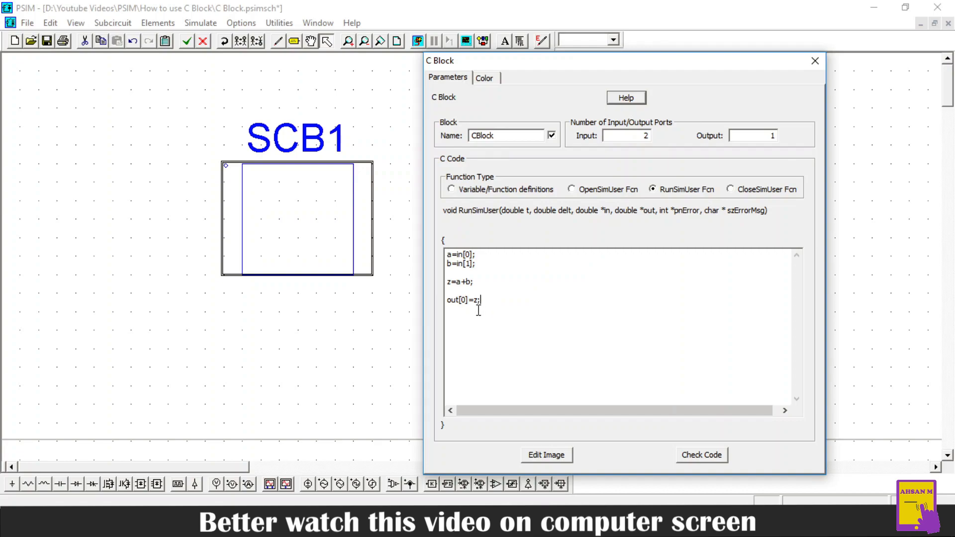
mouse_move(459, 312)
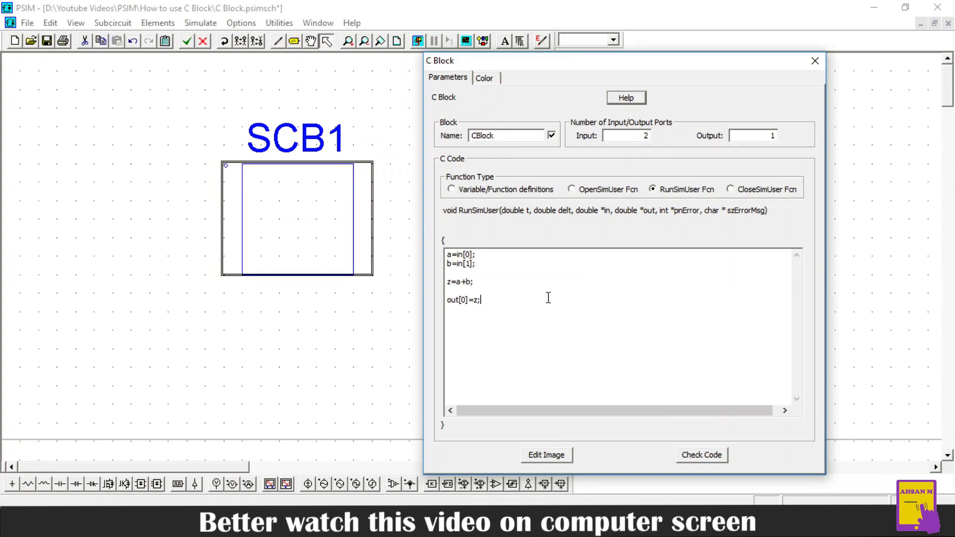
mouse_move(693, 206)
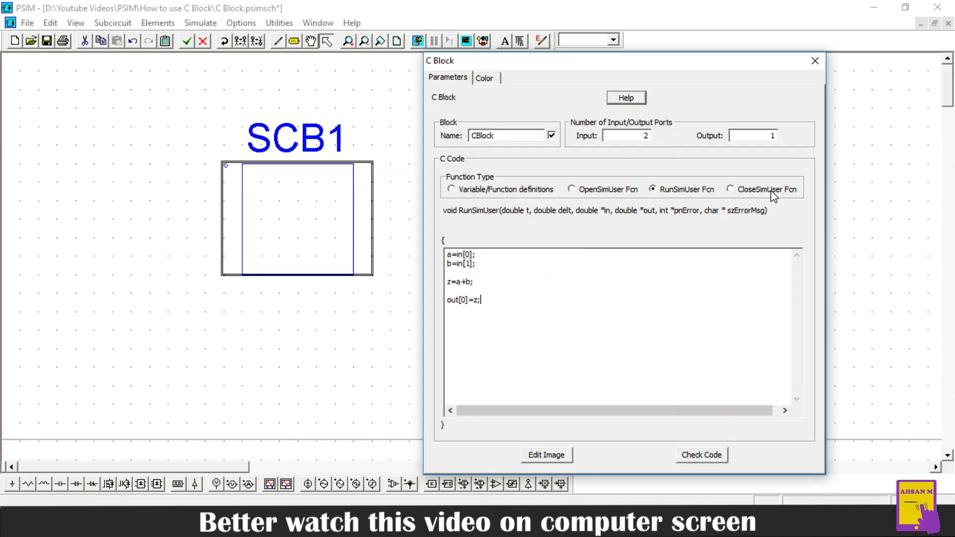
click(730, 189)
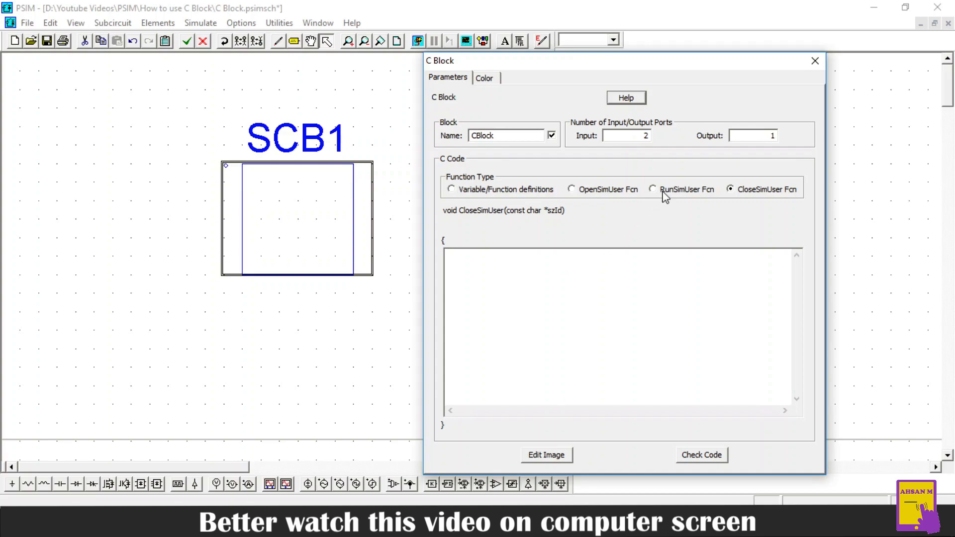
click(653, 189)
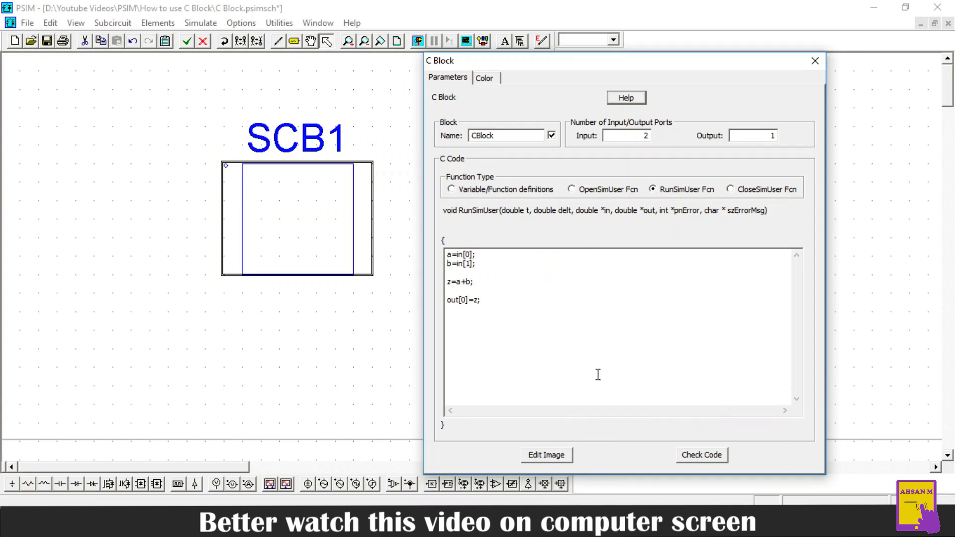
mouse_move(593, 459)
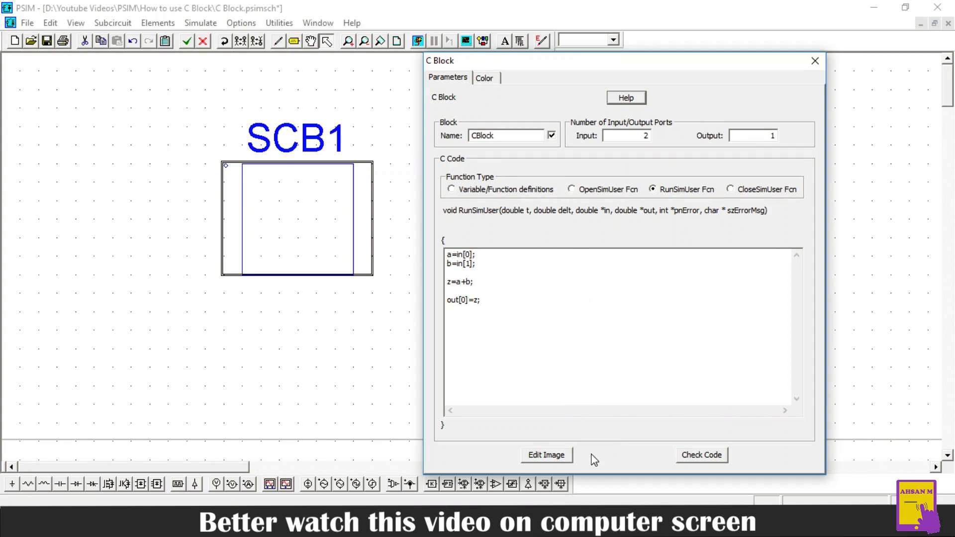
mouse_move(578, 464)
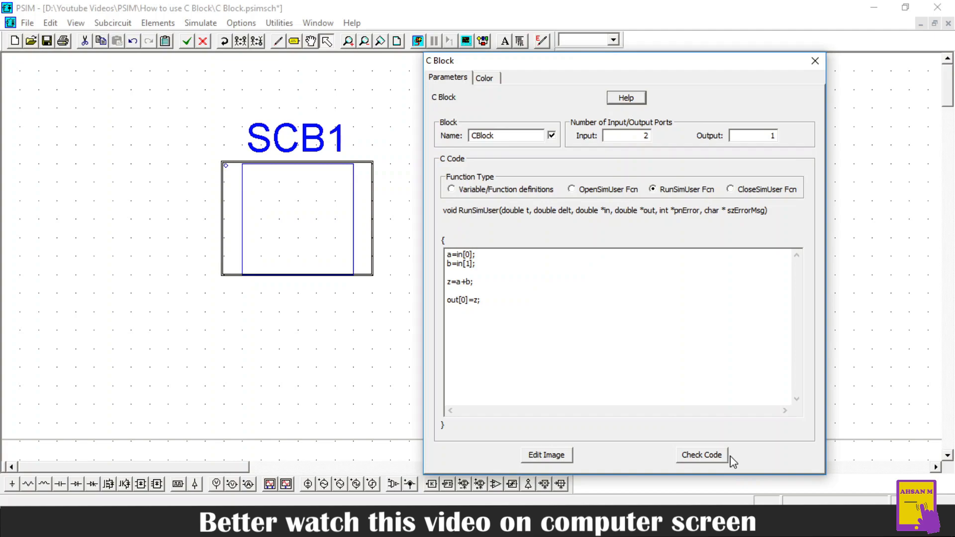
mouse_move(738, 462)
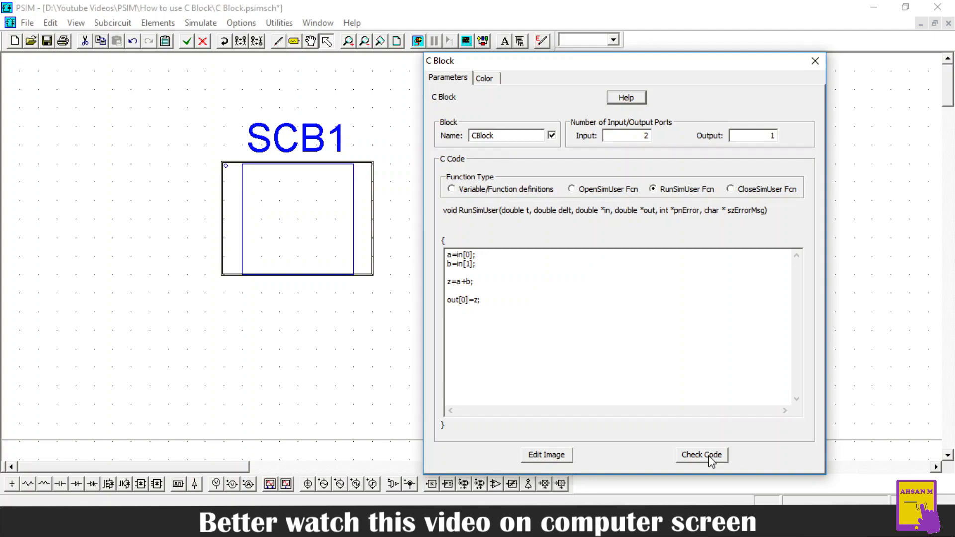
Compile the C Block code with Check Code and get Compilation Successful.
click(700, 455)
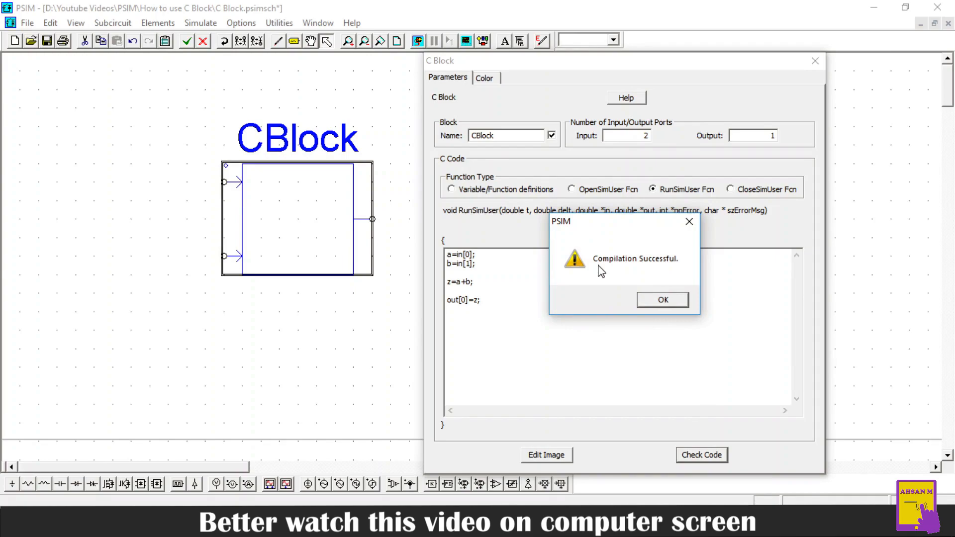
mouse_move(623, 271)
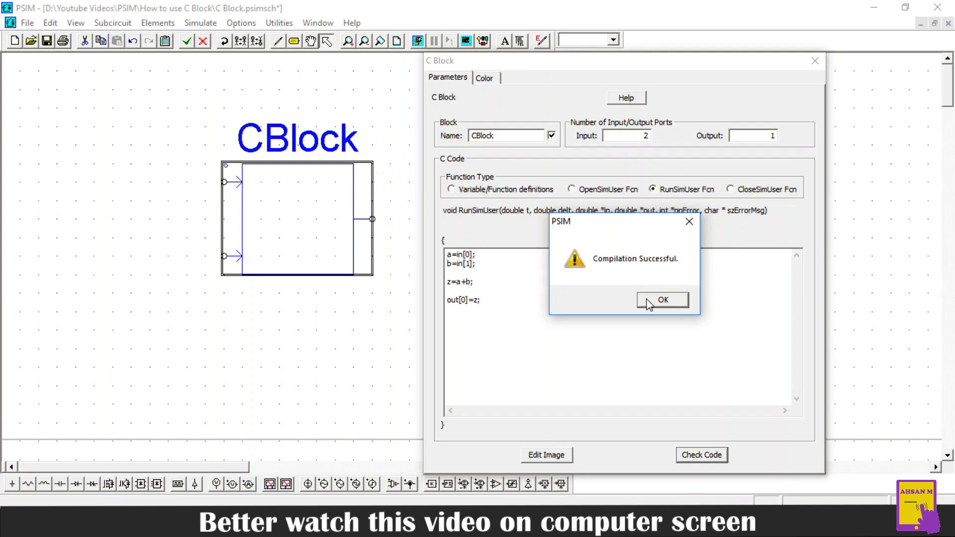
Acknowledge the Compilation Successful message so the C Block dialog closes.
click(661, 299)
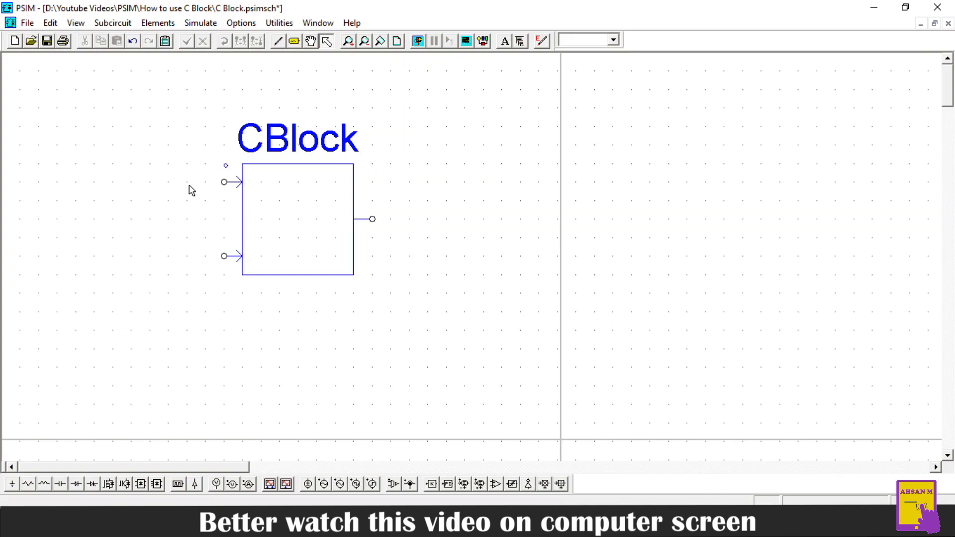
mouse_move(189, 190)
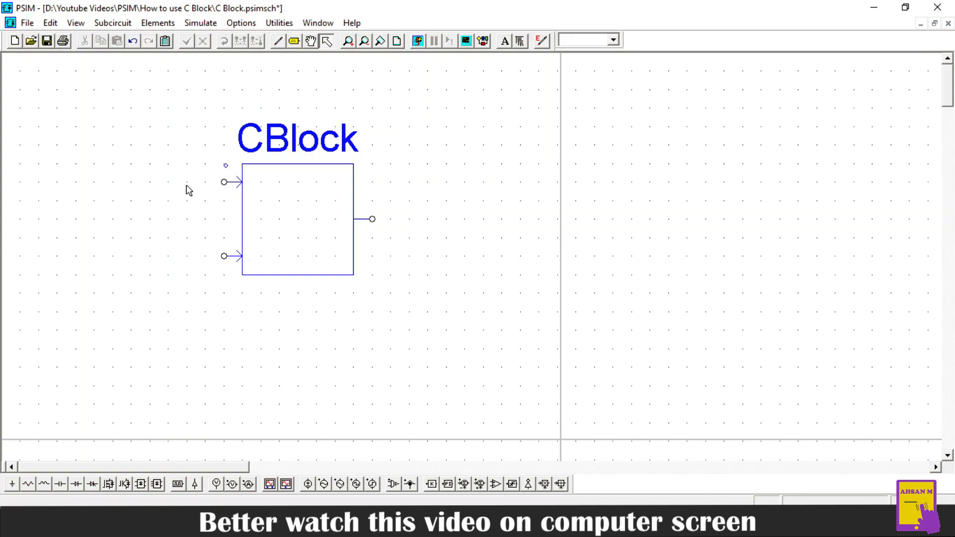
mouse_move(216, 184)
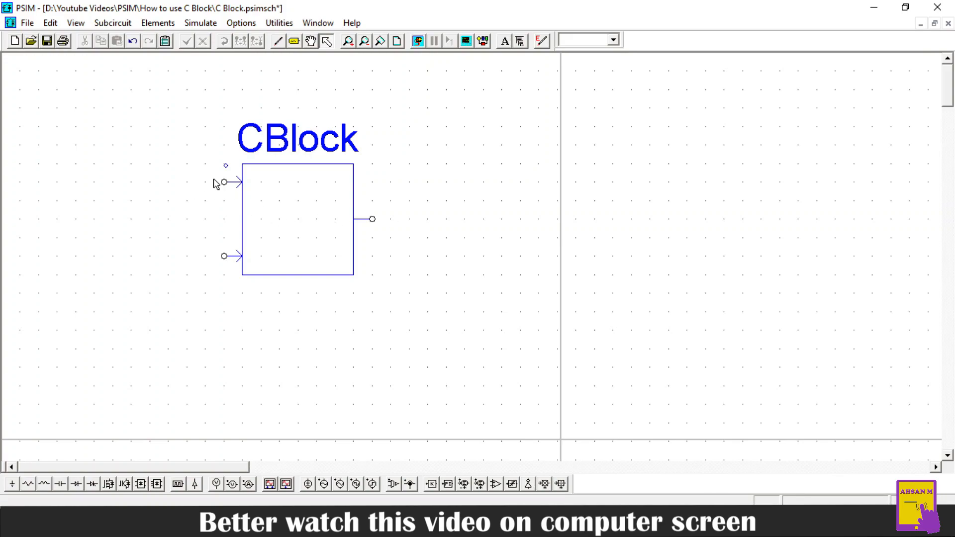
mouse_move(212, 192)
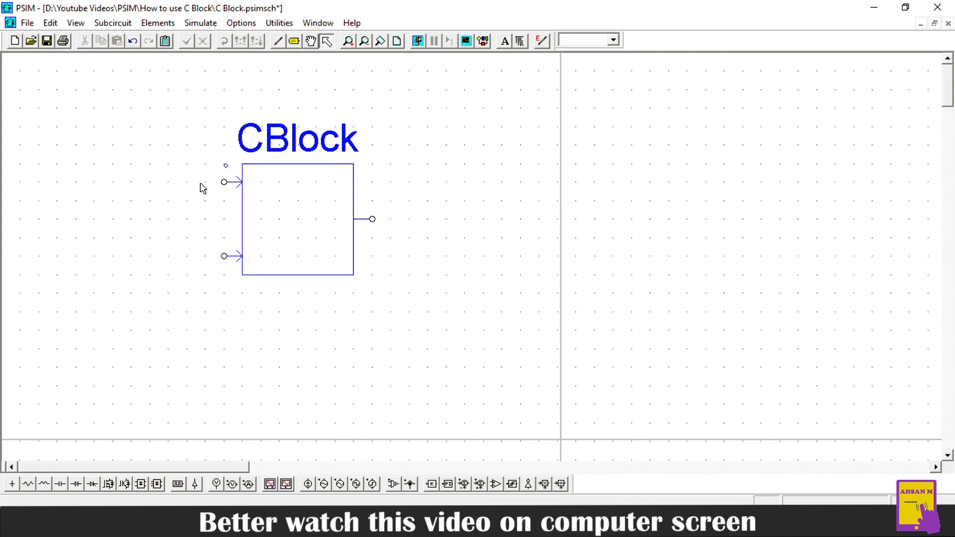
mouse_move(512, 50)
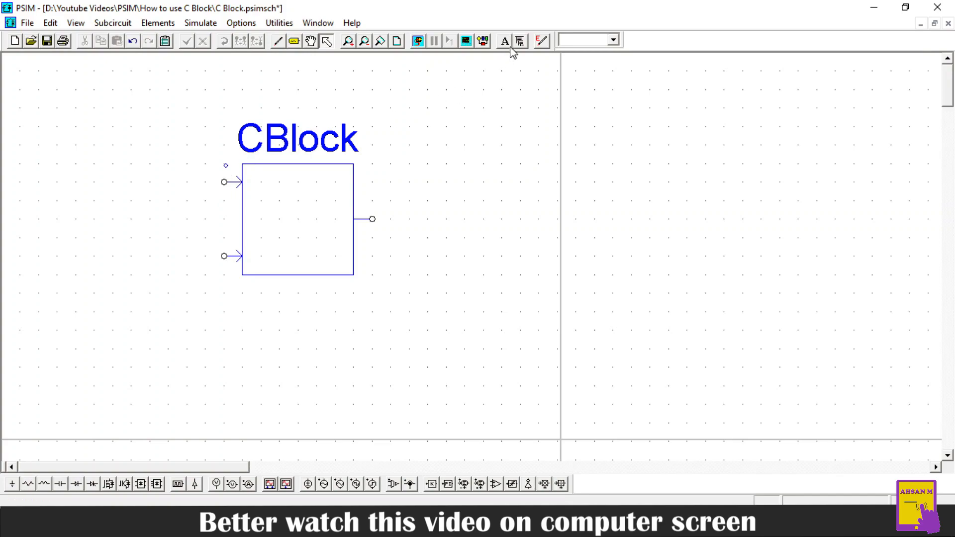
mouse_move(518, 40)
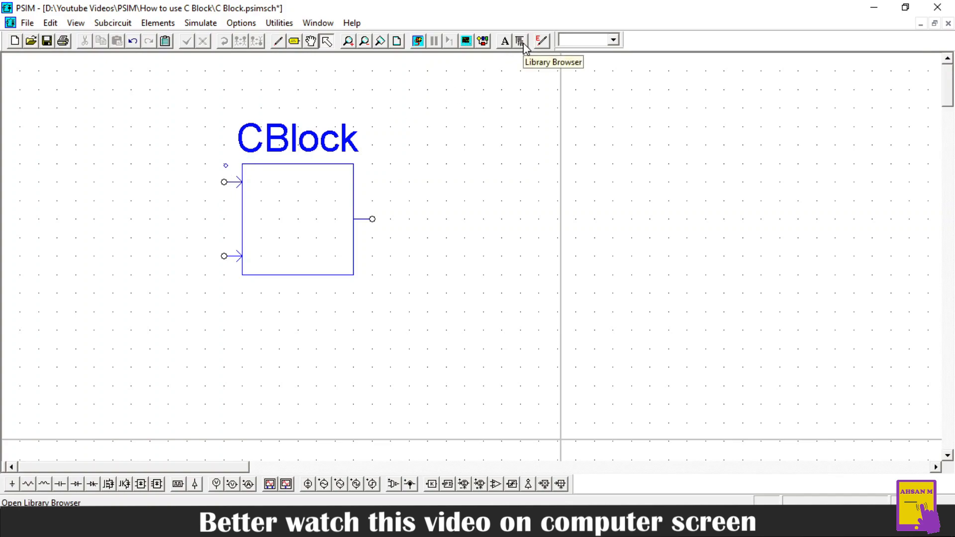
Find 'con' in the Library Browser and place two Constant elements at CBlock's inputs.
click(518, 40)
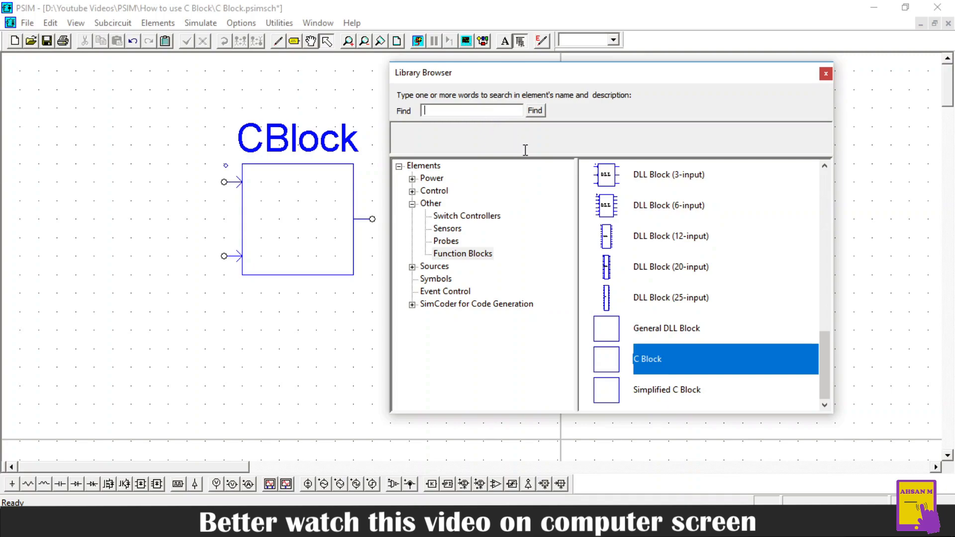
text(cons)
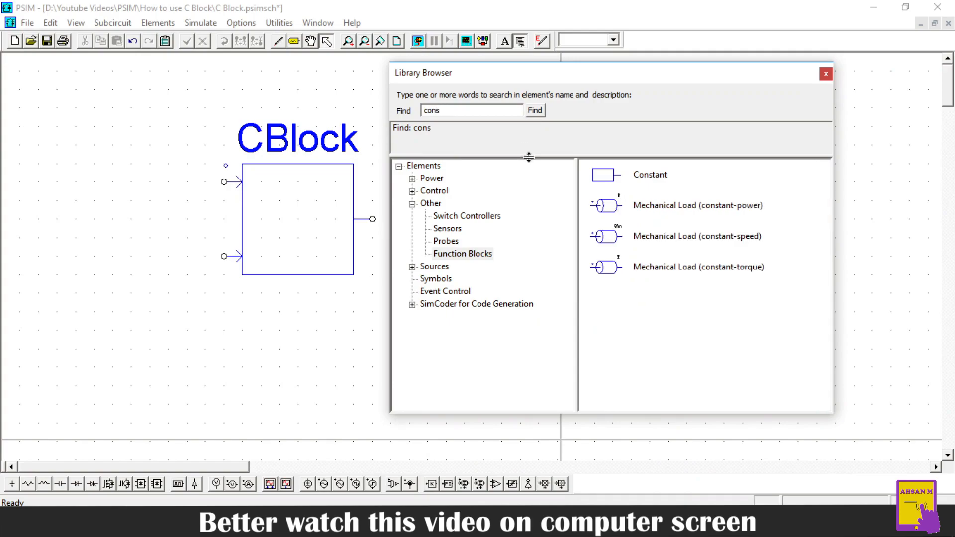
click(650, 175)
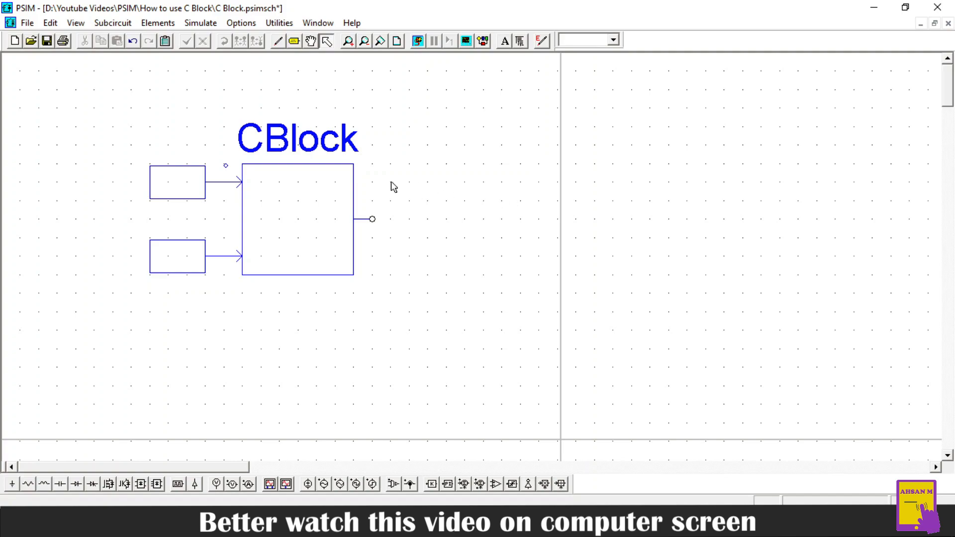
Name the top constant C1 with value 10.
double_click(177, 182)
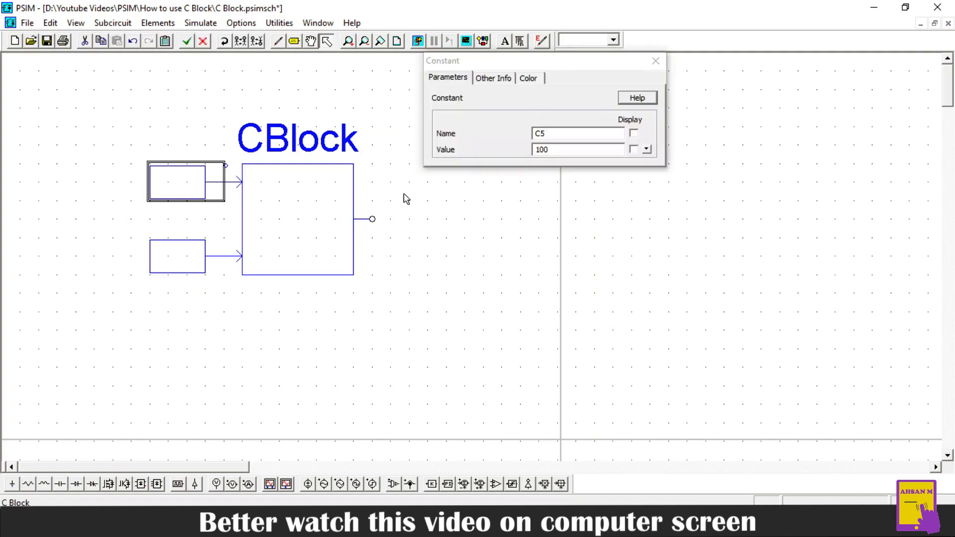
click(576, 133)
text(1)
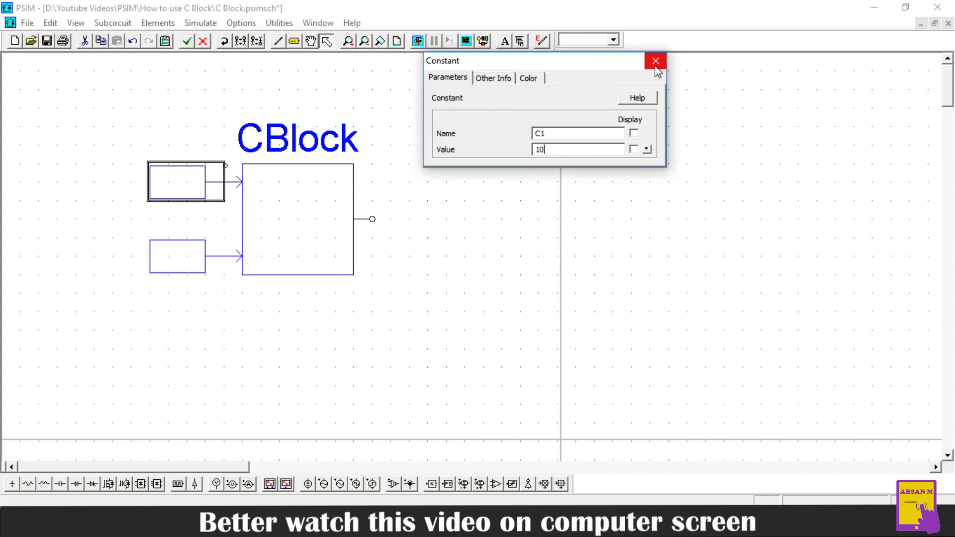
click(654, 60)
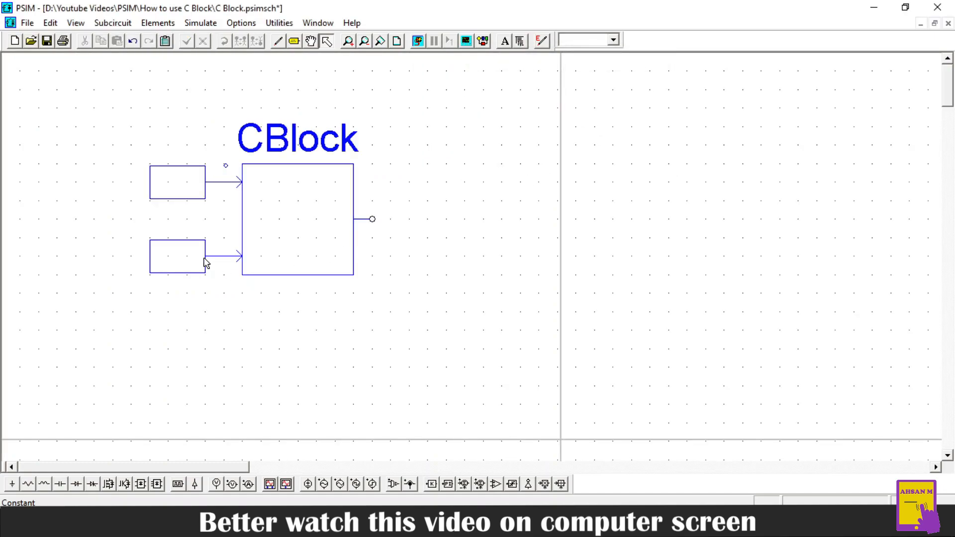
Name the bottom constant C2 and set its value to 5.
double_click(176, 256)
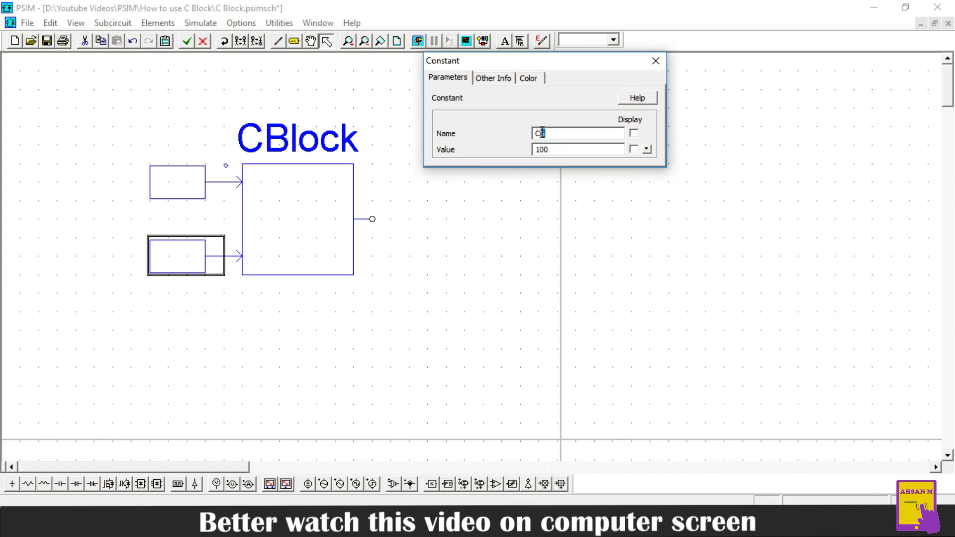
text(2)
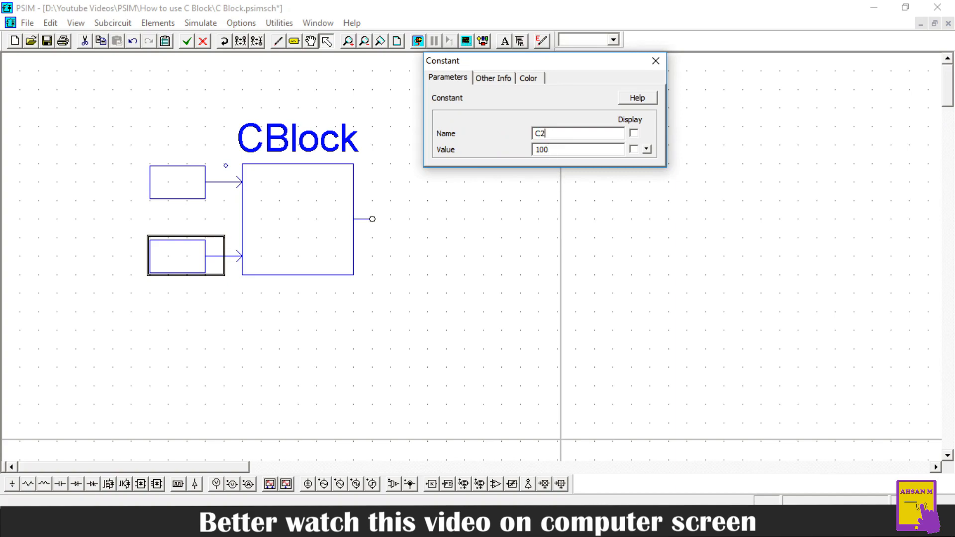
triple_click(577, 149)
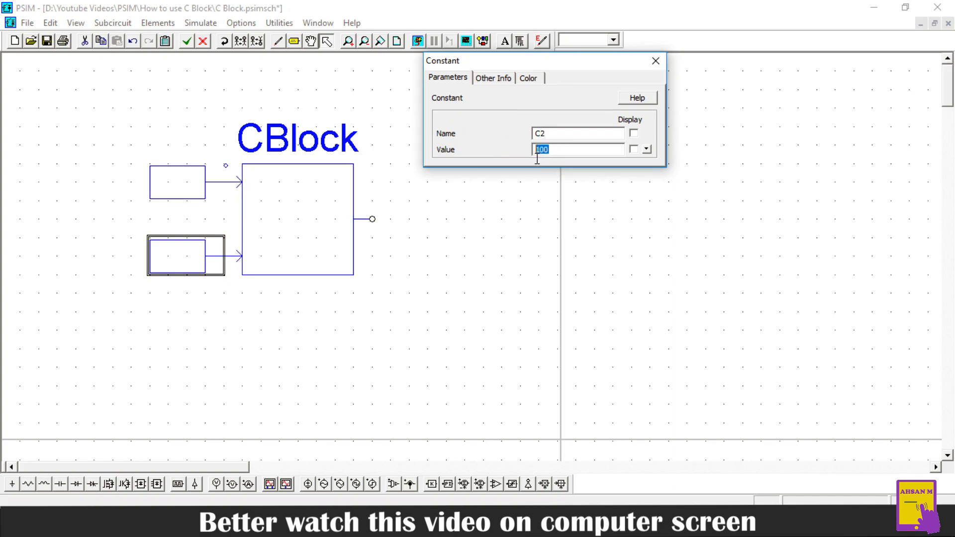
text(5)
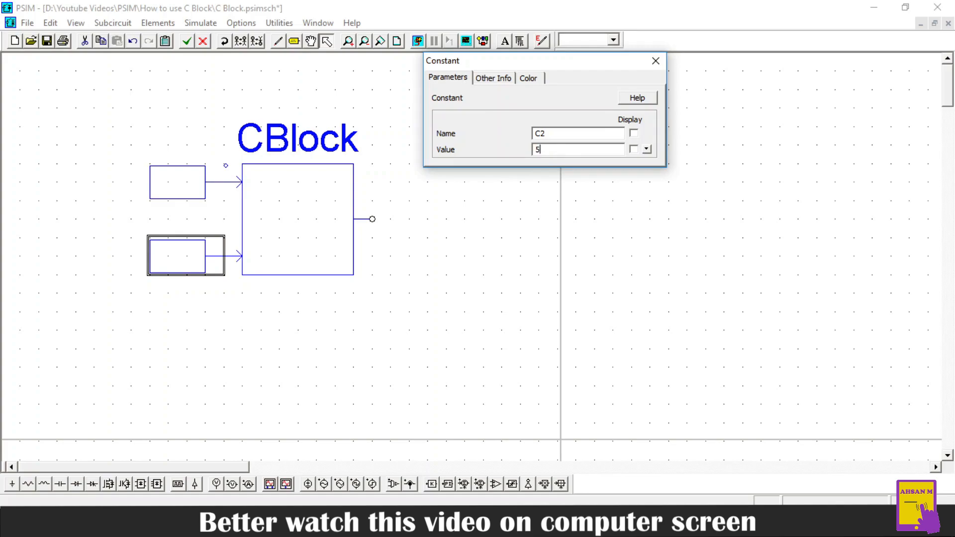
click(655, 60)
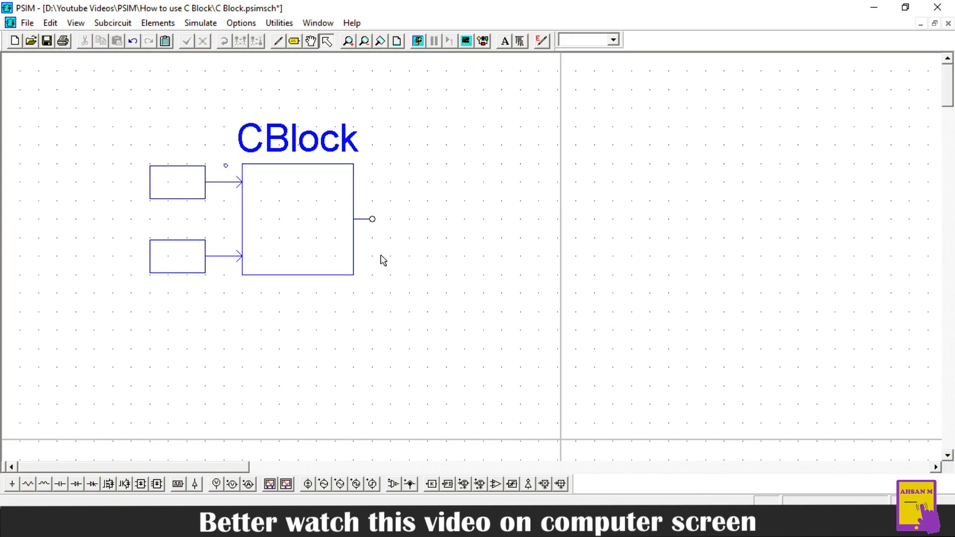
mouse_move(411, 231)
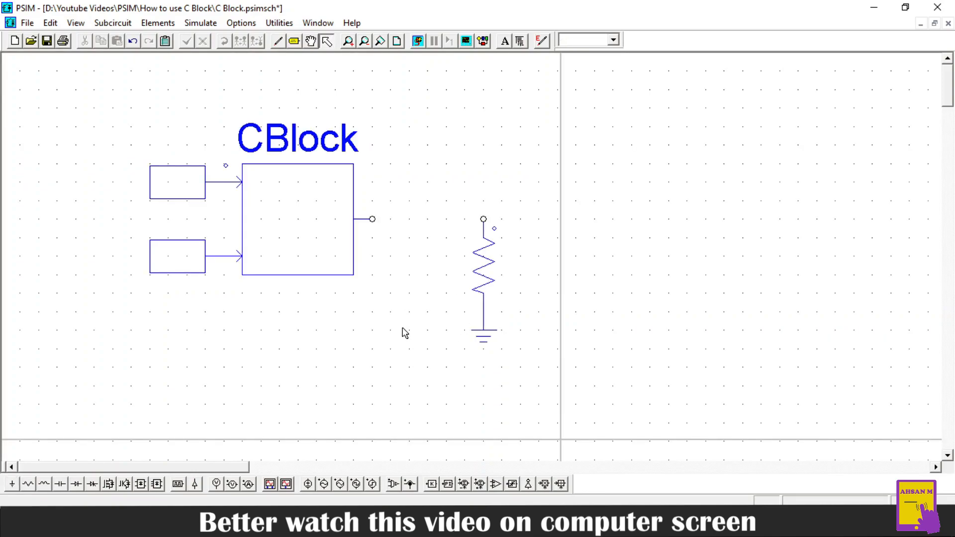
mouse_move(368, 218)
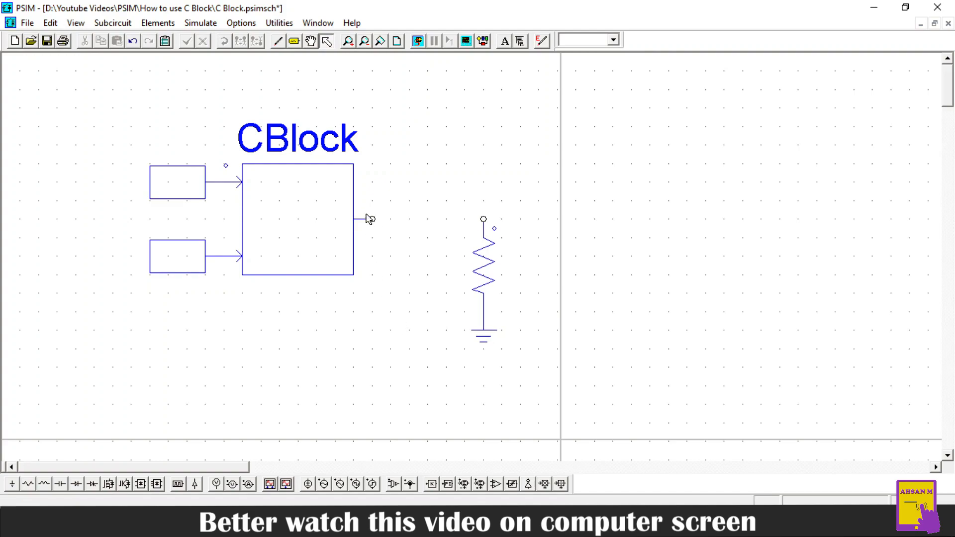
Draw a wire from the CBlock output terminal to the resistor's top node.
click(279, 41)
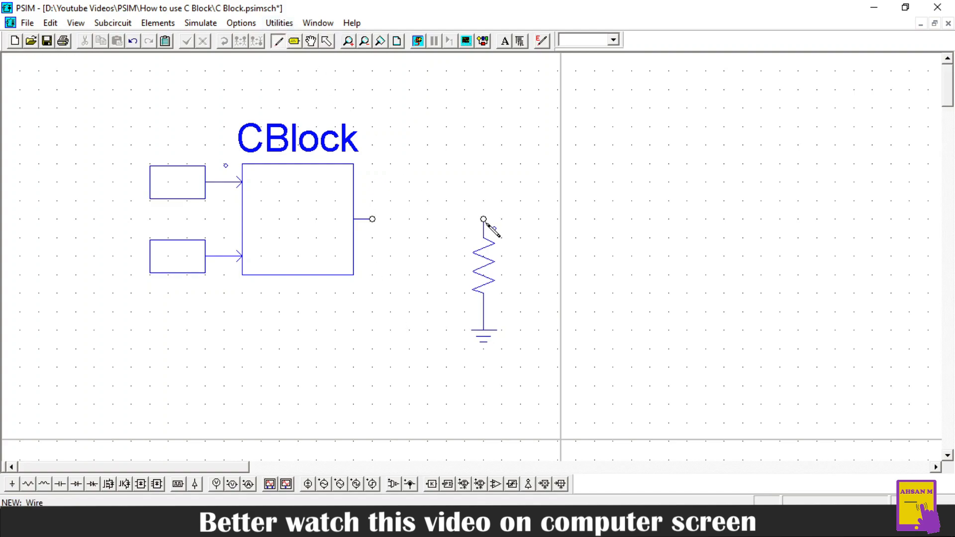
drag(371, 219, 482, 218)
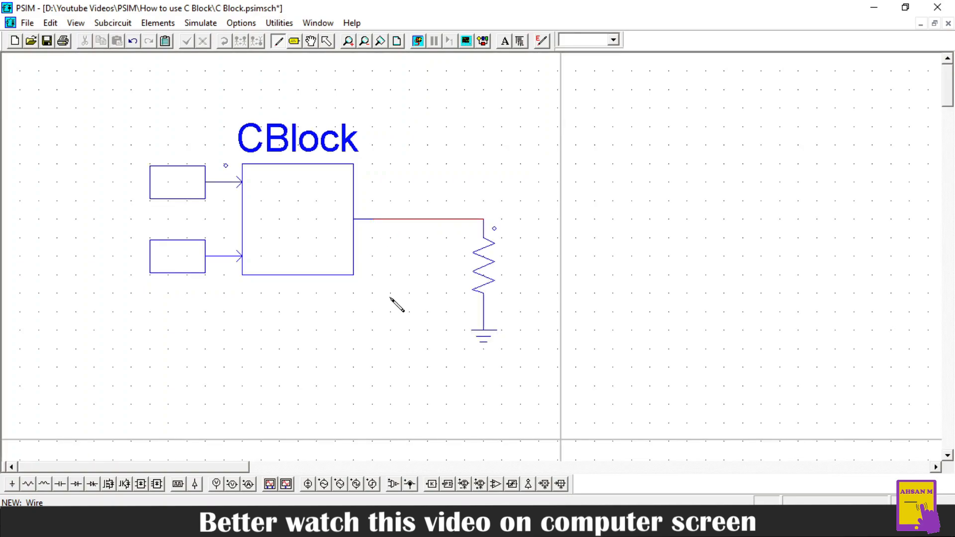
click(326, 41)
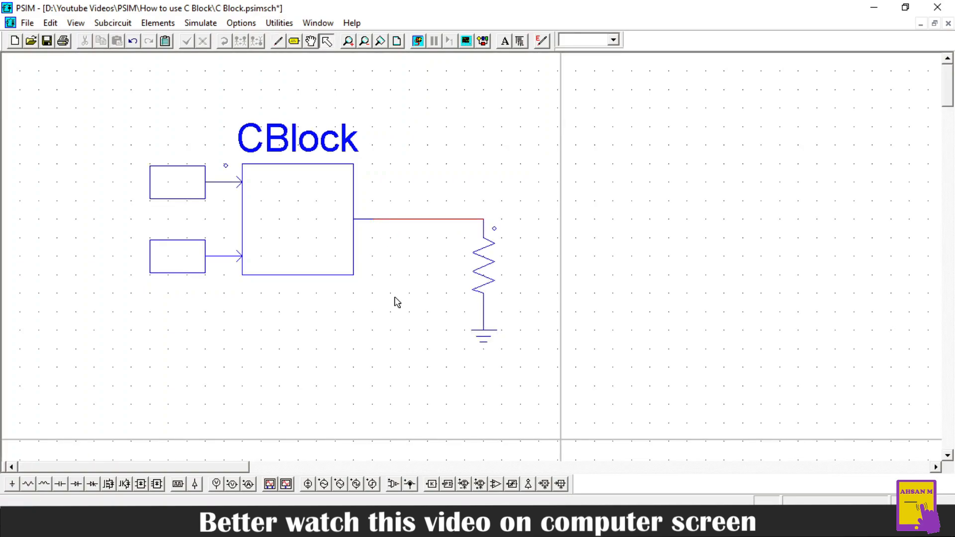
mouse_move(458, 249)
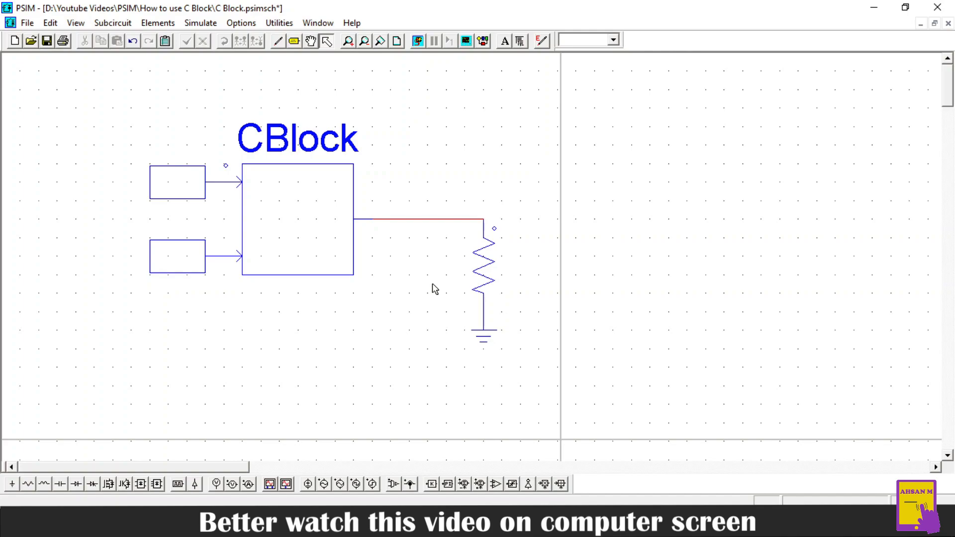
mouse_move(279, 410)
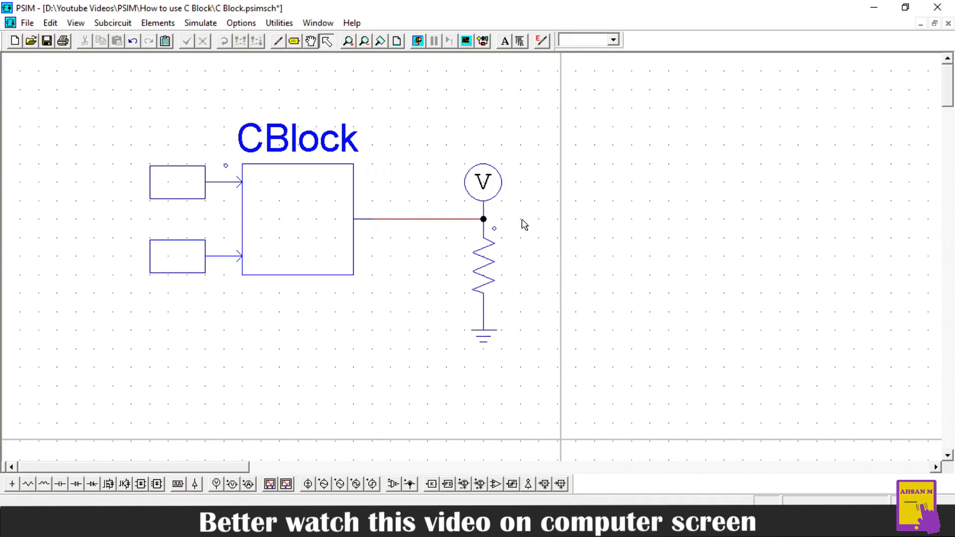
Rename the voltage probe on the resistor node from V2 to z.
double_click(482, 181)
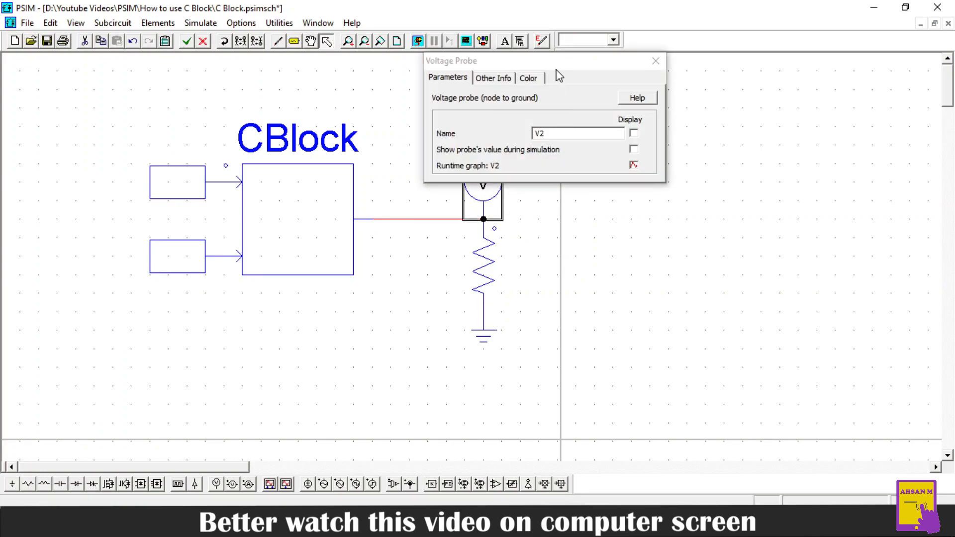
drag(542, 60, 645, 99)
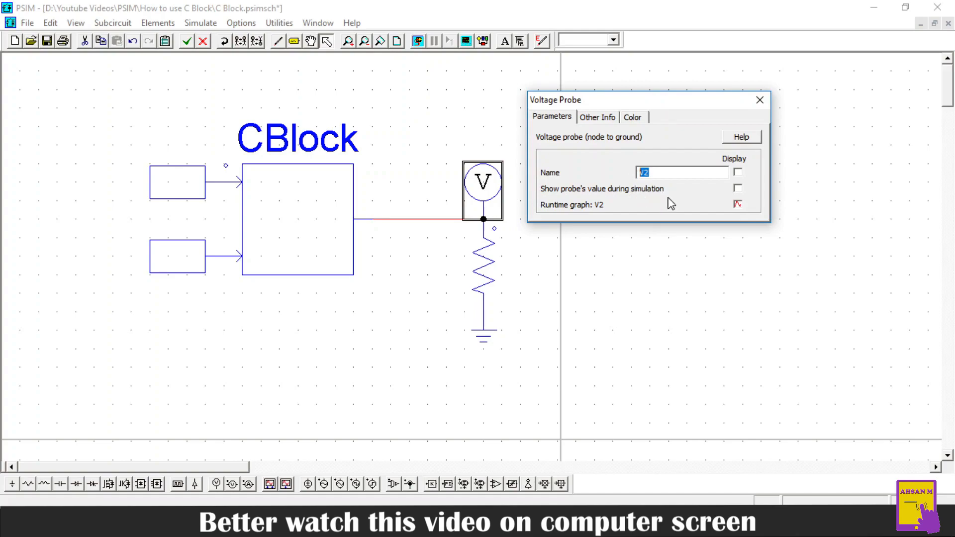
text(z)
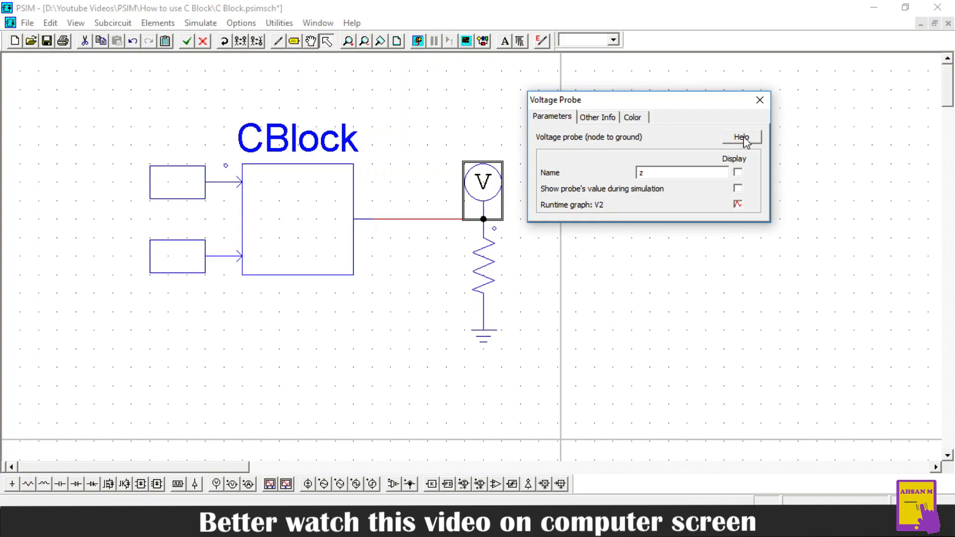
click(759, 100)
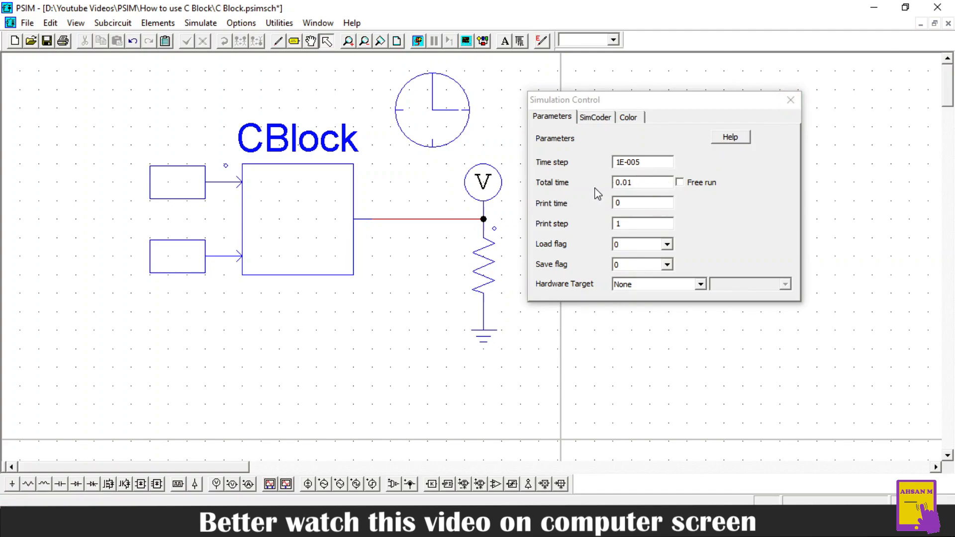
mouse_move(617, 199)
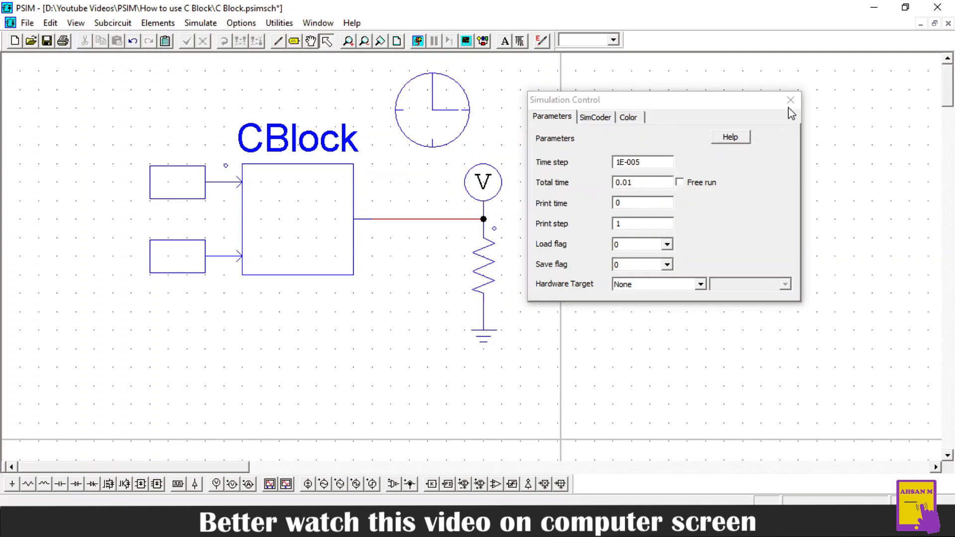
Accept Simulation Control with time step 1E-005 and total time 0.01, then run the simulation.
click(790, 99)
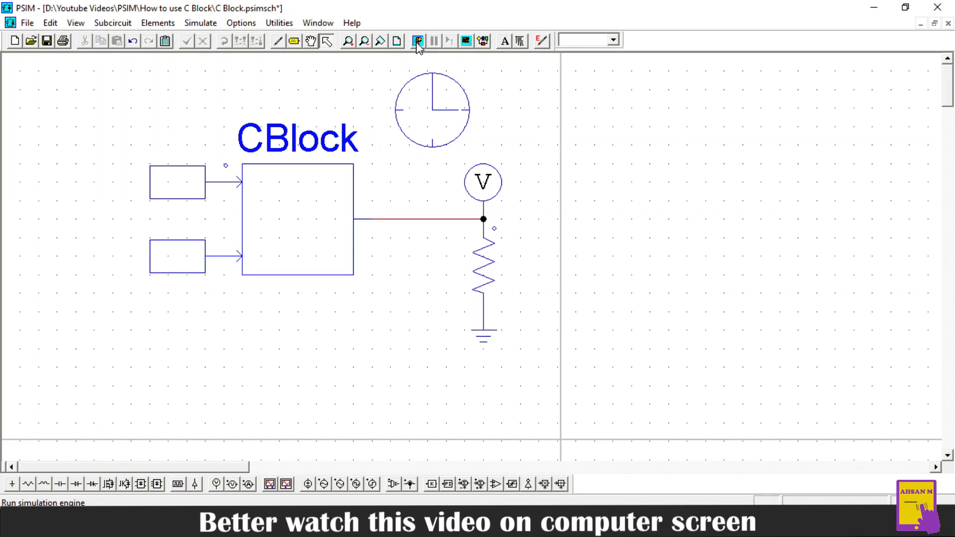
click(417, 40)
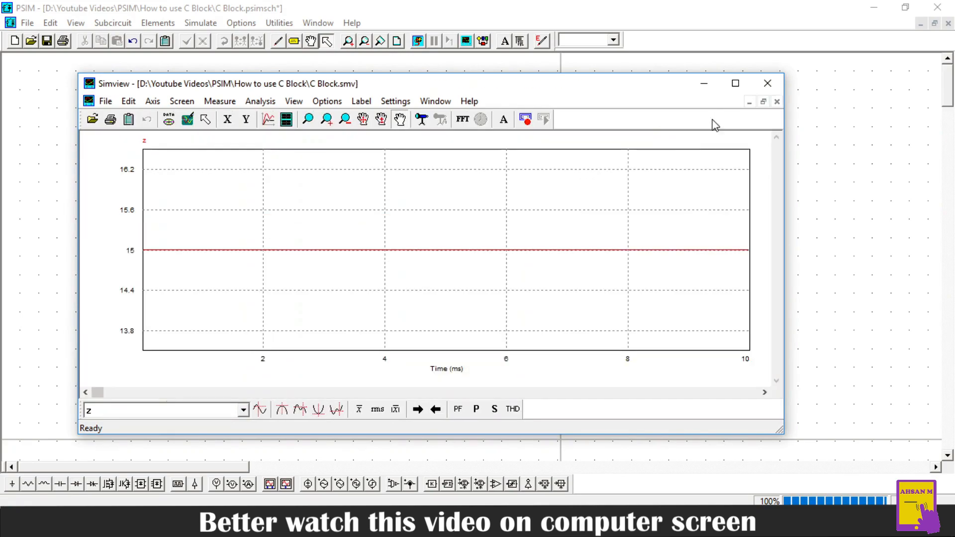
Maximize Simview and give the z curve a thicker line.
click(735, 83)
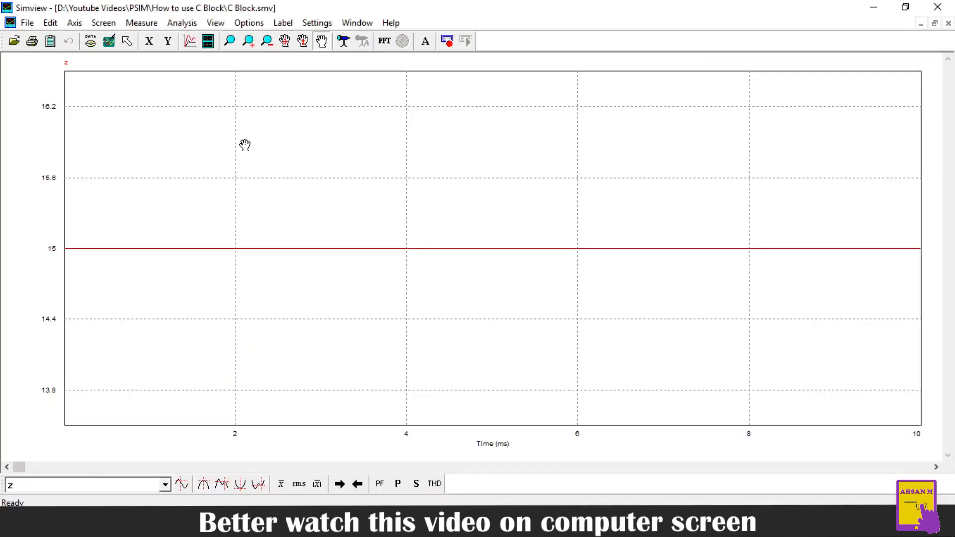
right_click(244, 144)
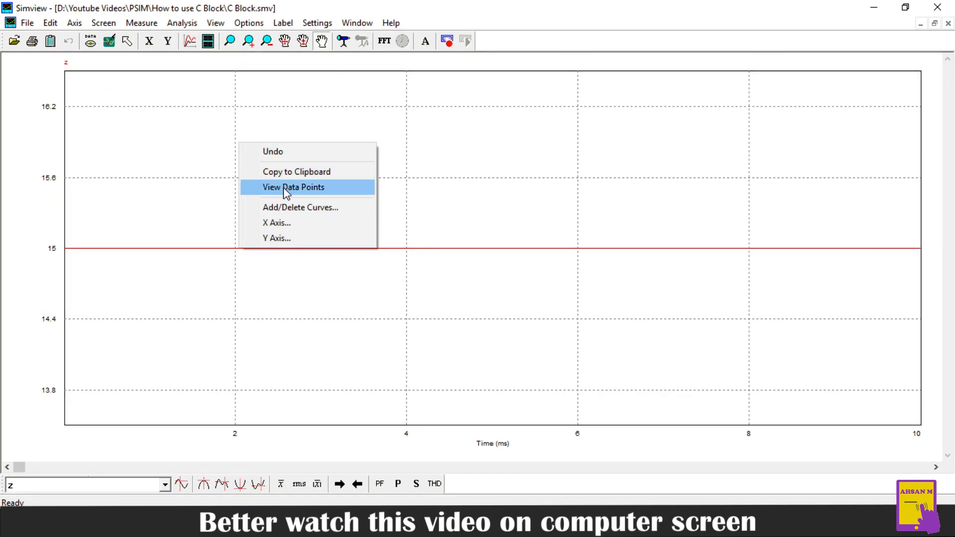
click(293, 187)
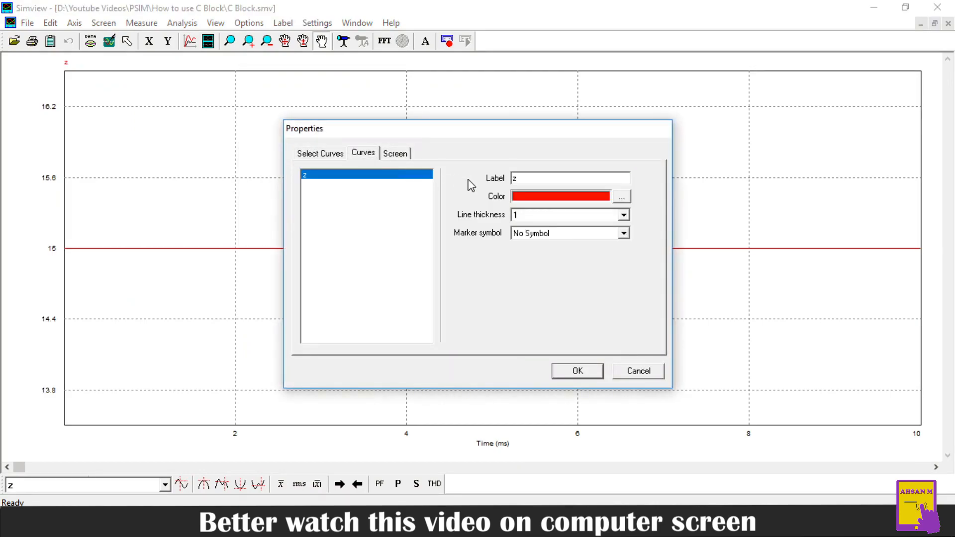
click(622, 215)
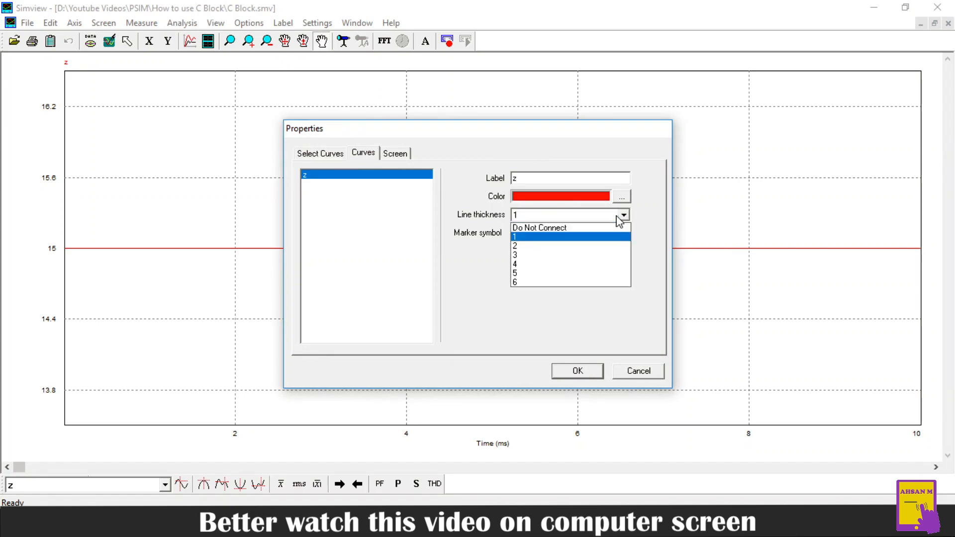
click(319, 153)
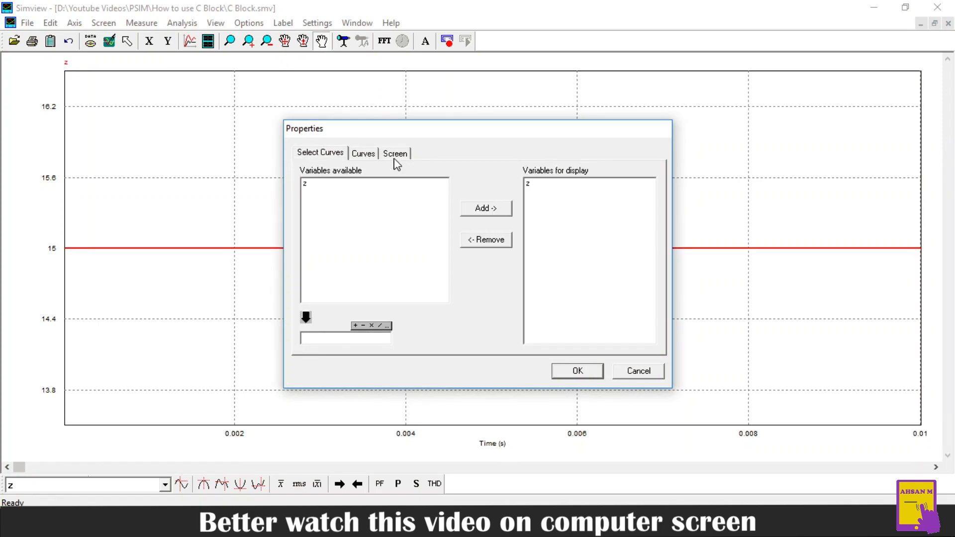
Set the plot's axis text to a larger 16-point Arial font and apply.
click(395, 152)
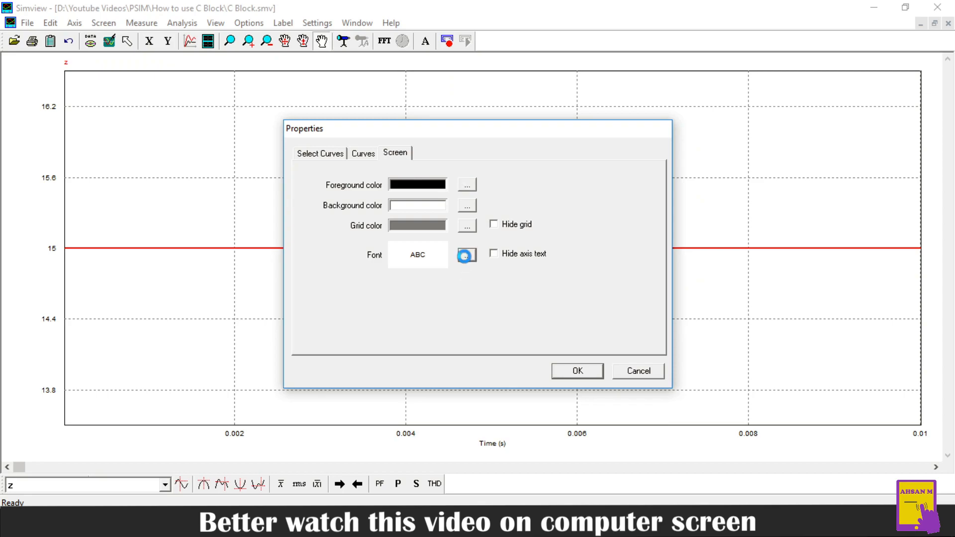
click(466, 255)
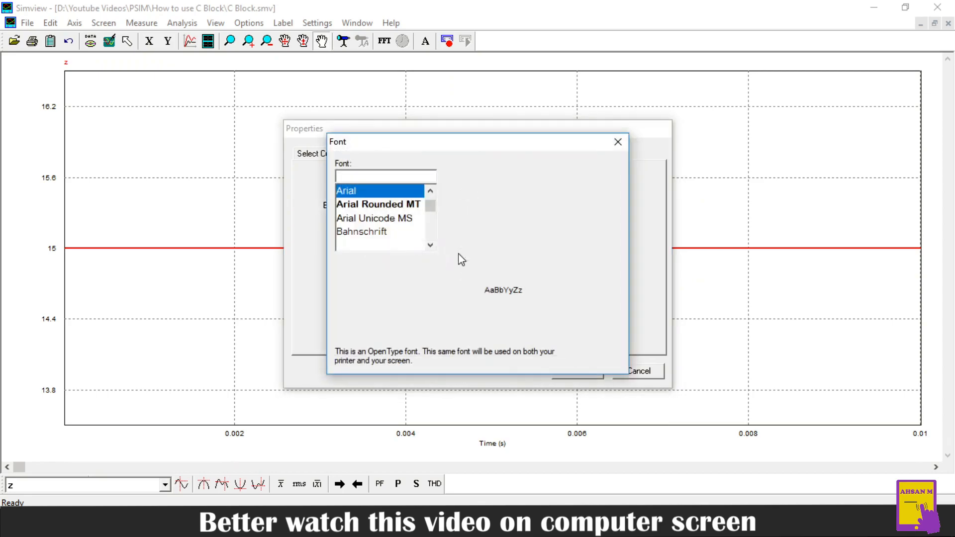
click(536, 243)
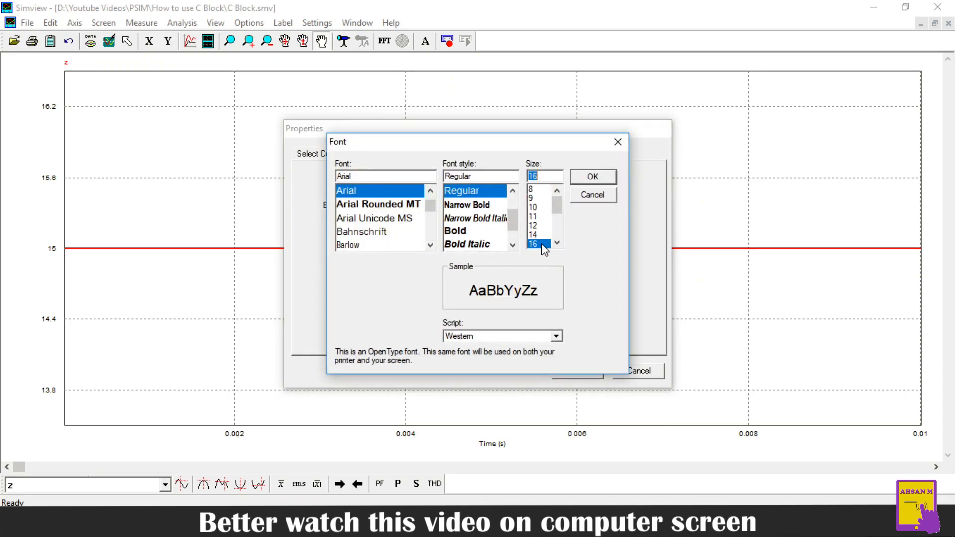
click(591, 176)
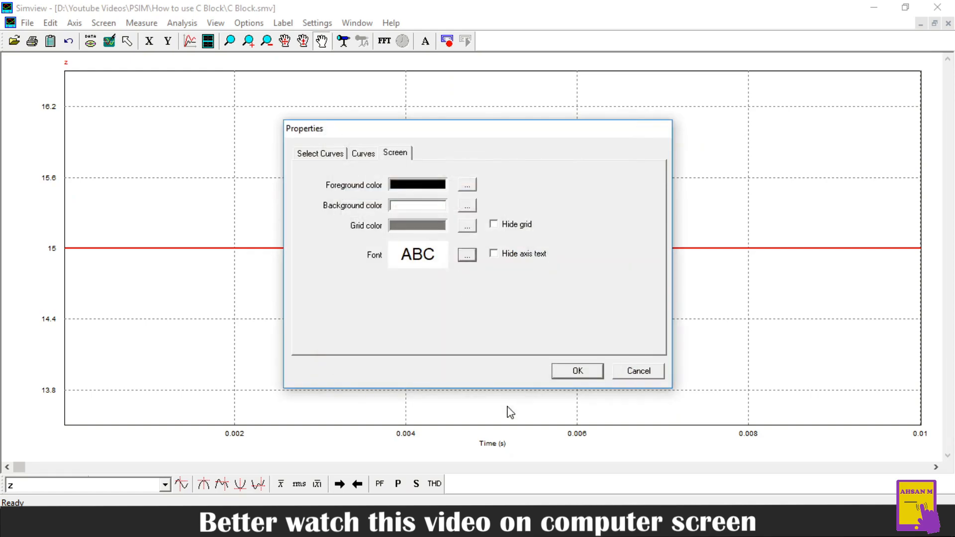
mouse_move(456, 228)
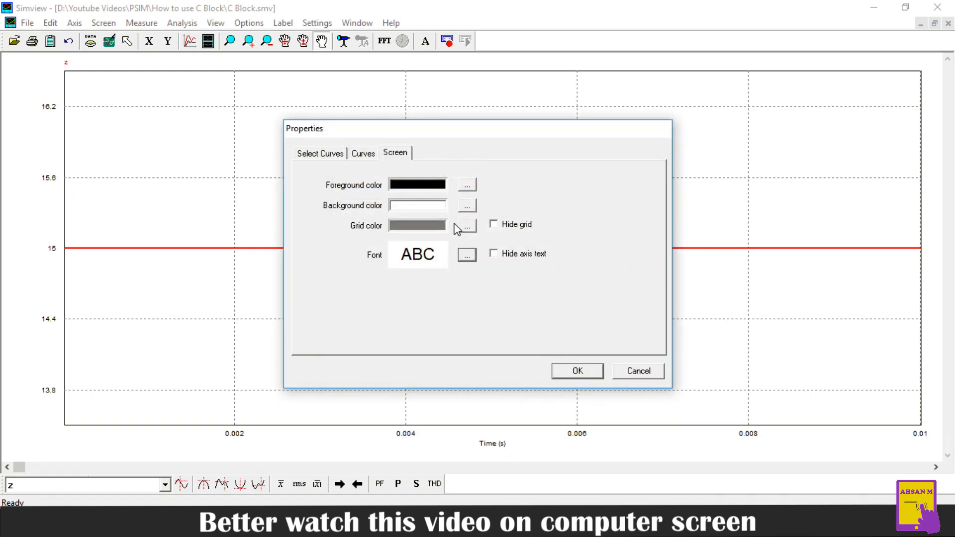
click(576, 371)
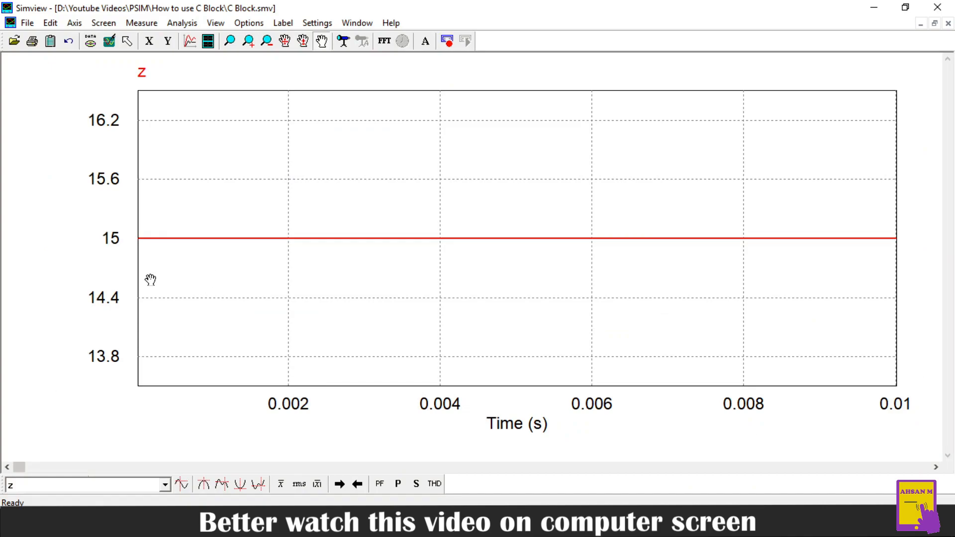
mouse_move(171, 157)
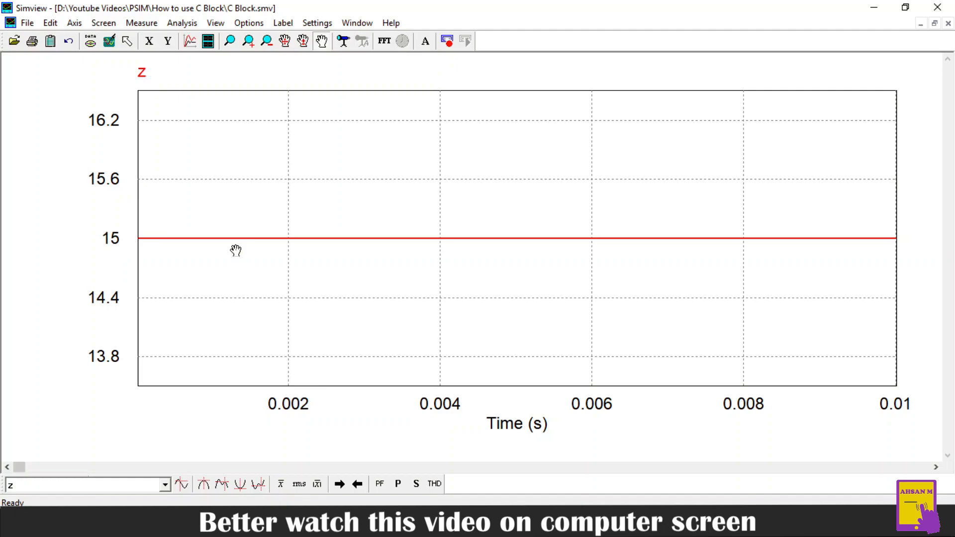
mouse_move(250, 253)
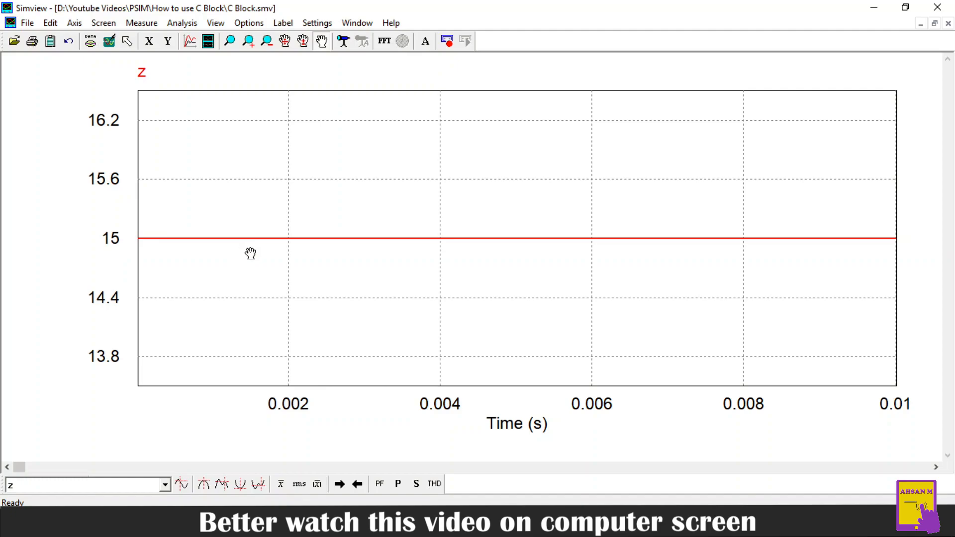
mouse_move(294, 263)
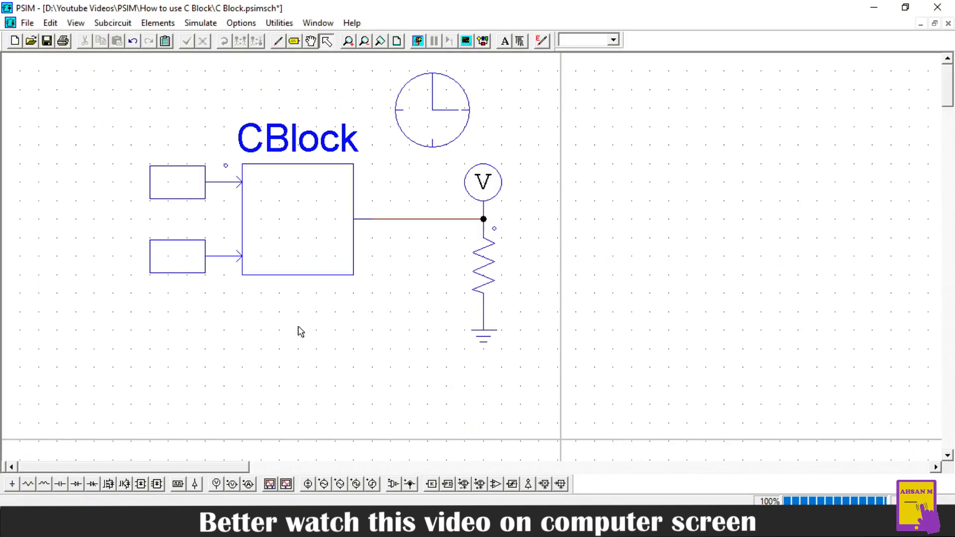
mouse_move(249, 341)
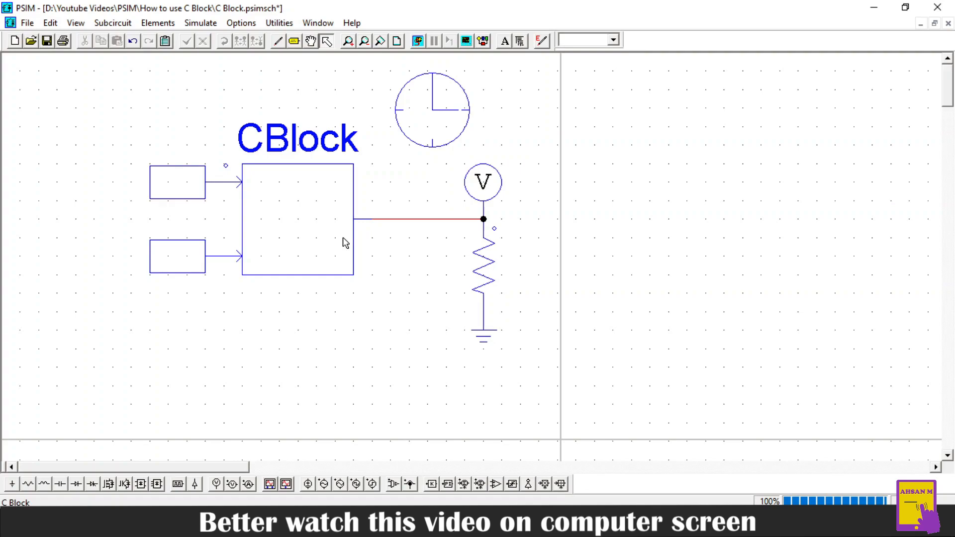
mouse_move(405, 241)
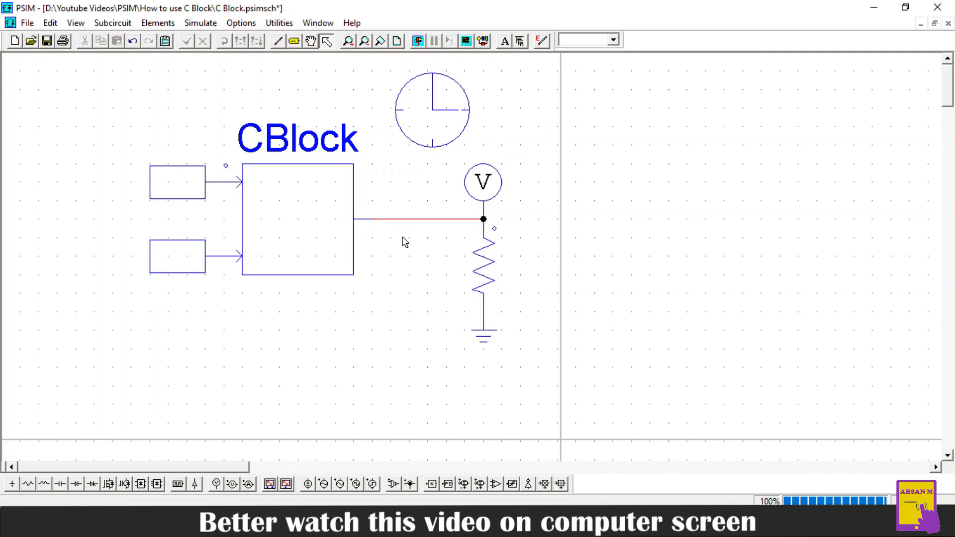